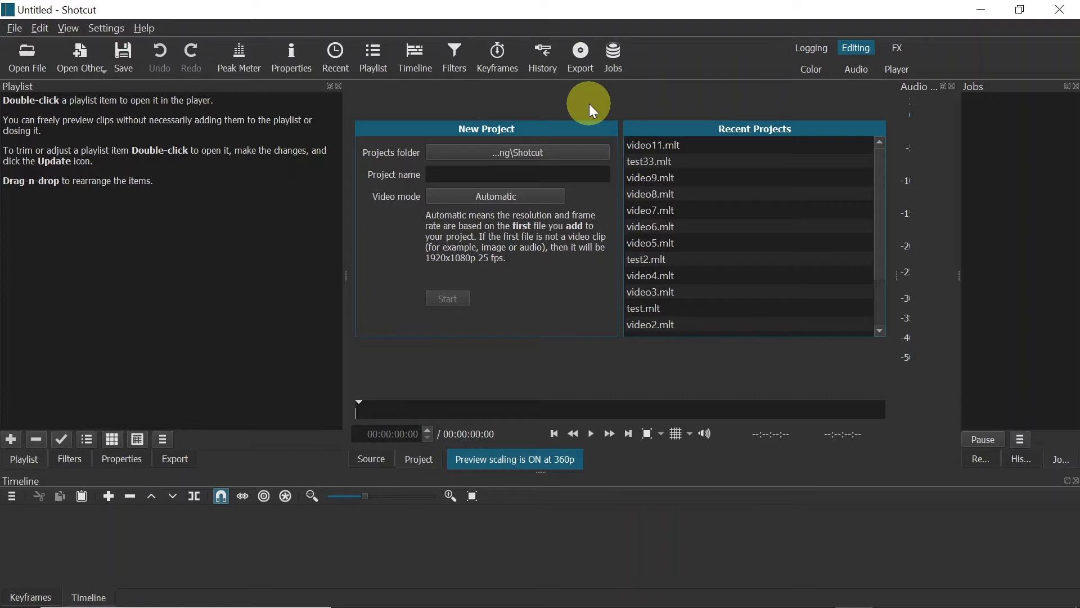
pyautogui.moveTo(590, 111)
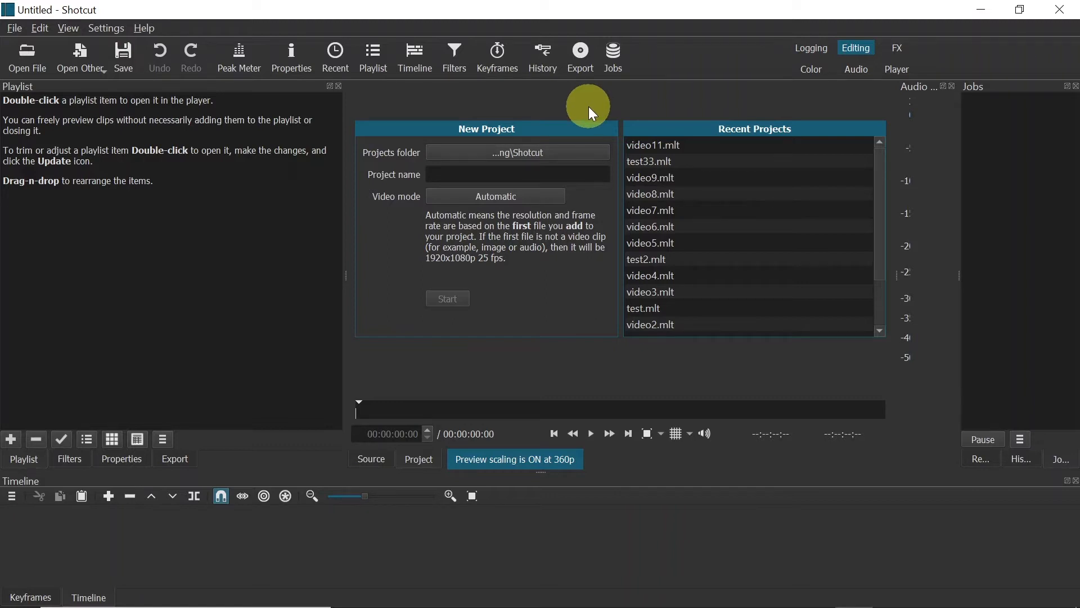
pyautogui.moveTo(409, 160)
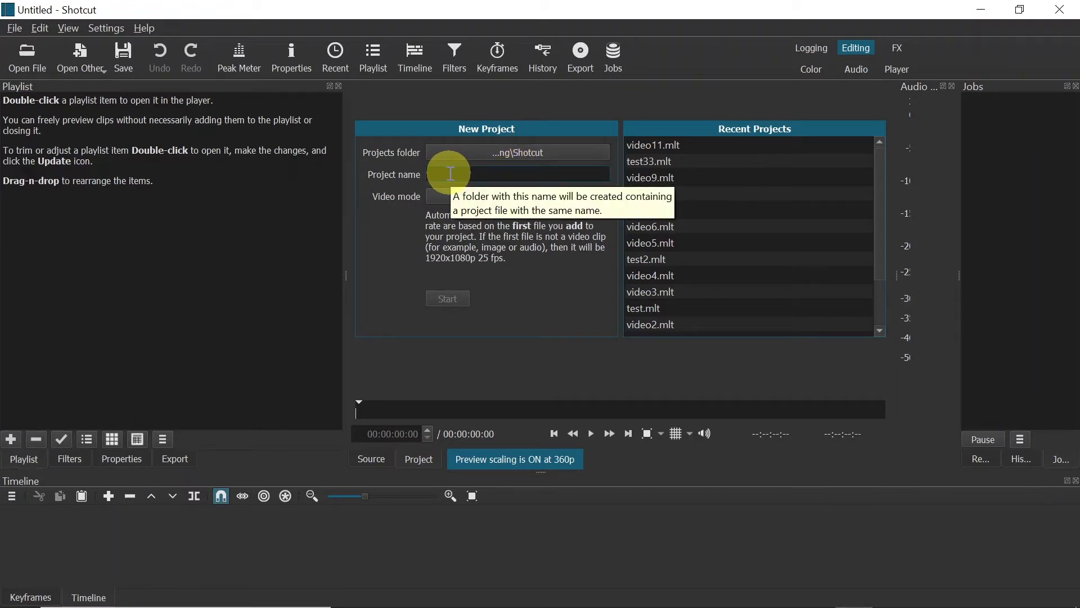
# - Name the new project video12, keep the Automatic video mode, and start it
pyautogui.write('video12')
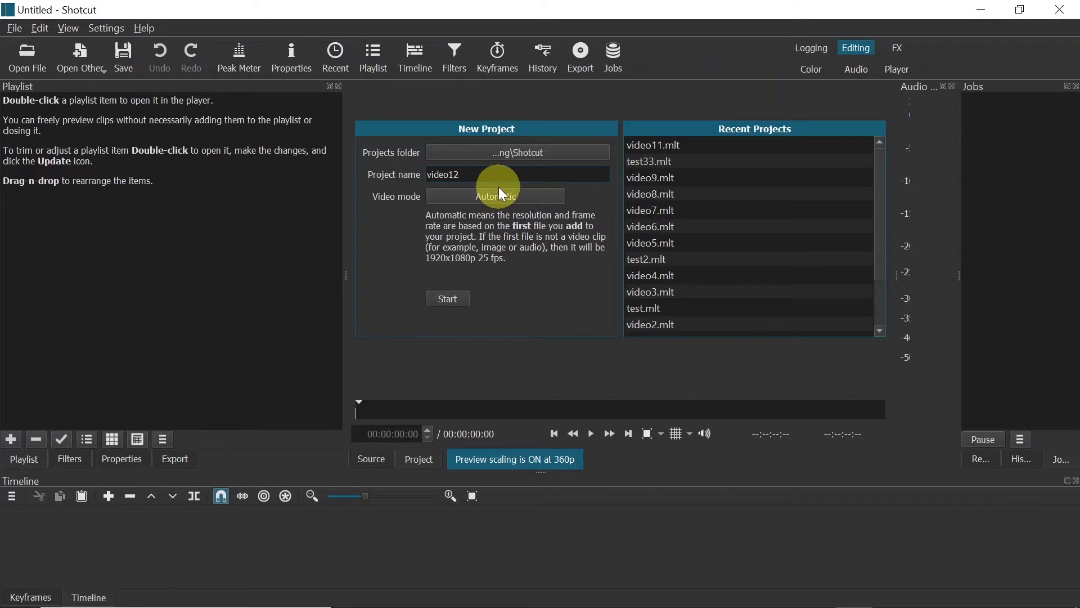
pyautogui.moveTo(366, 199)
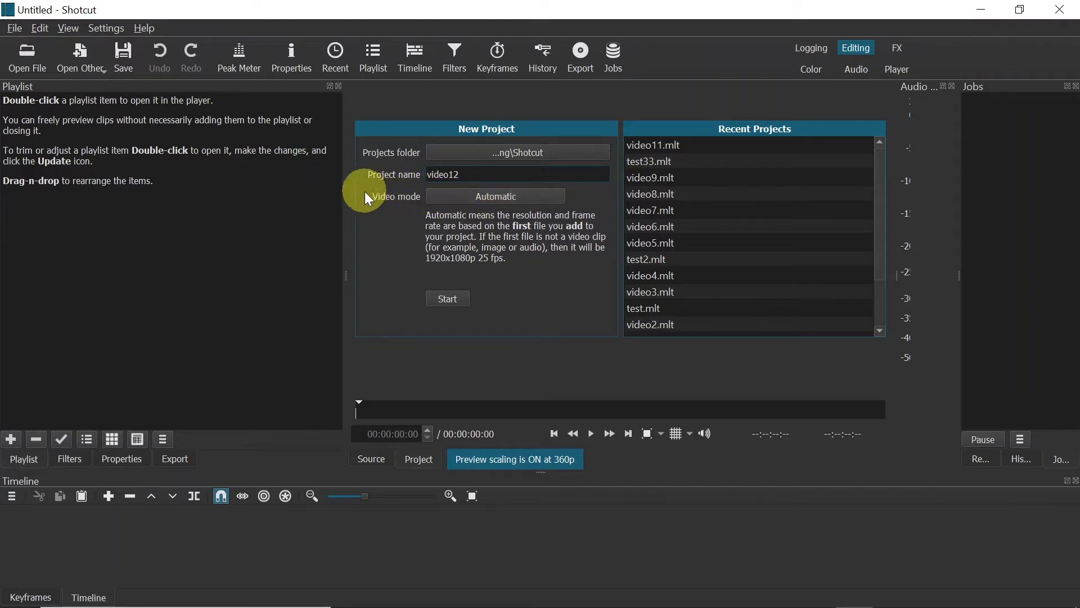
pyautogui.click(494, 196)
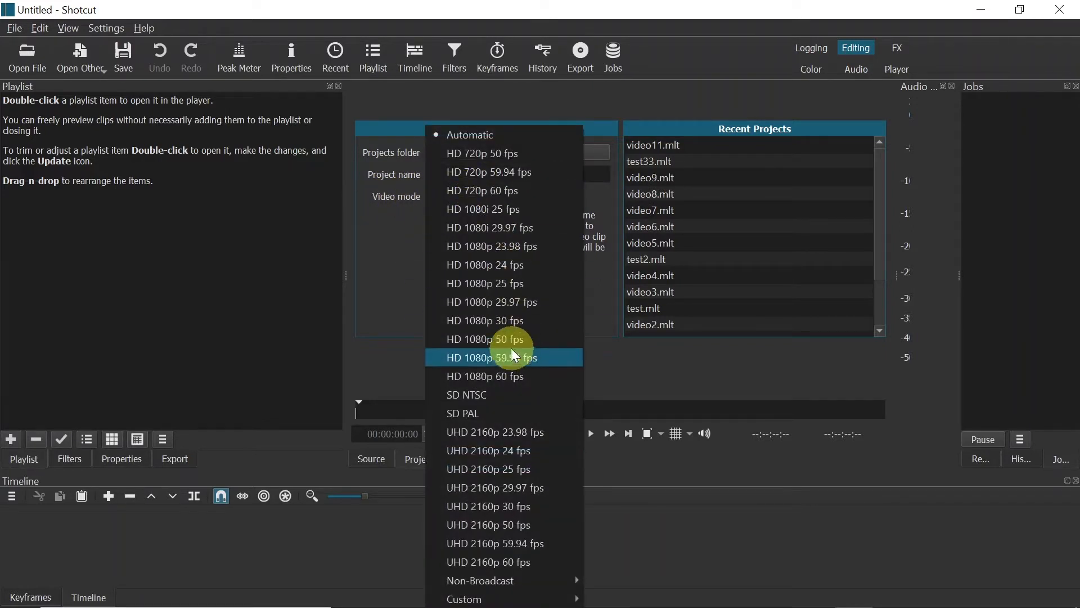
pyautogui.moveTo(506, 320)
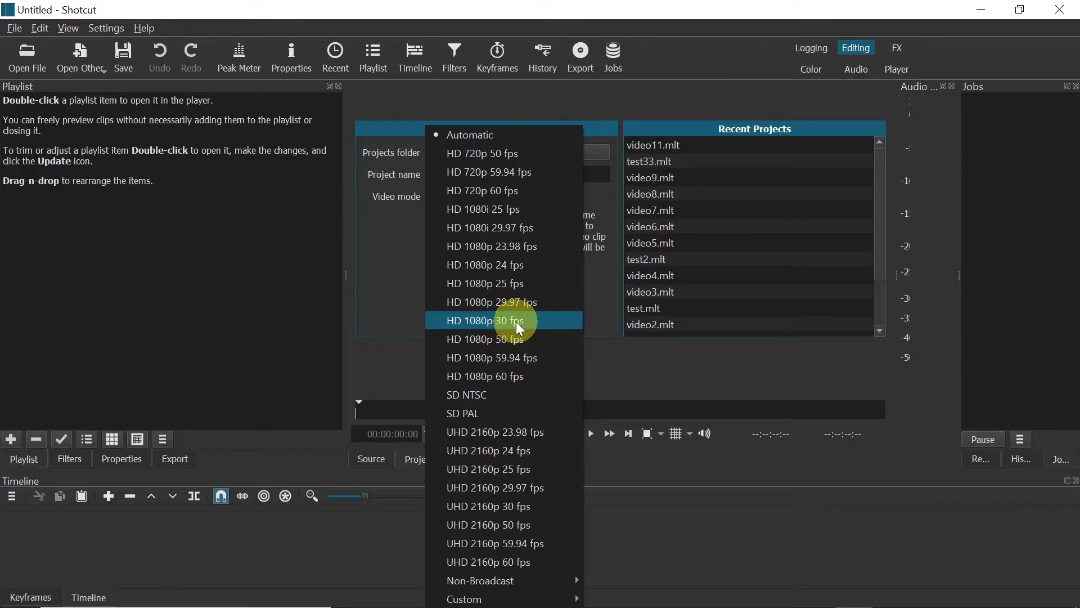
pyautogui.click(488, 320)
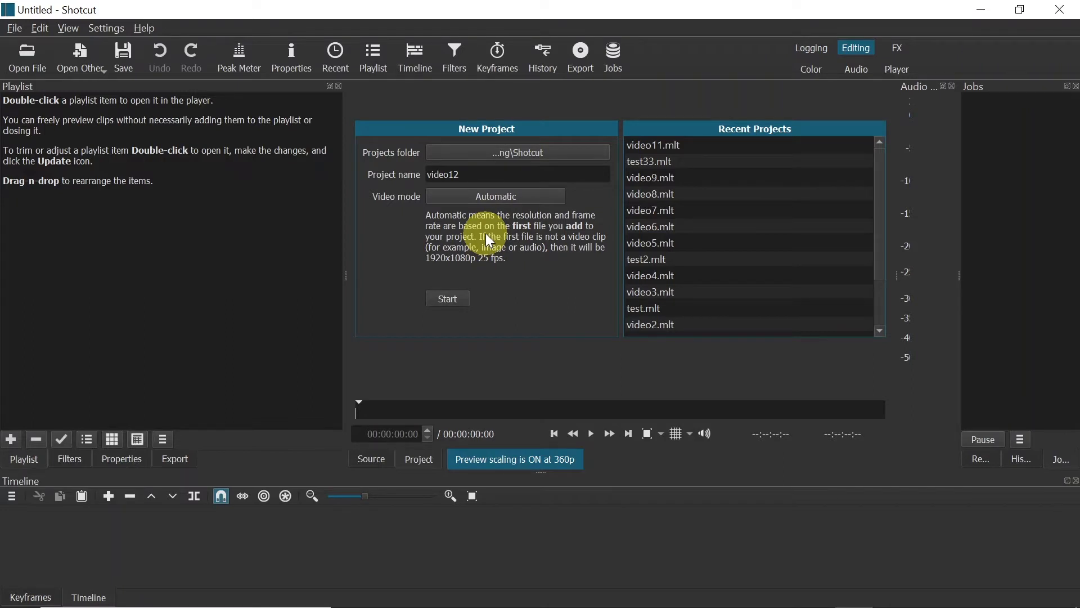
pyautogui.click(447, 298)
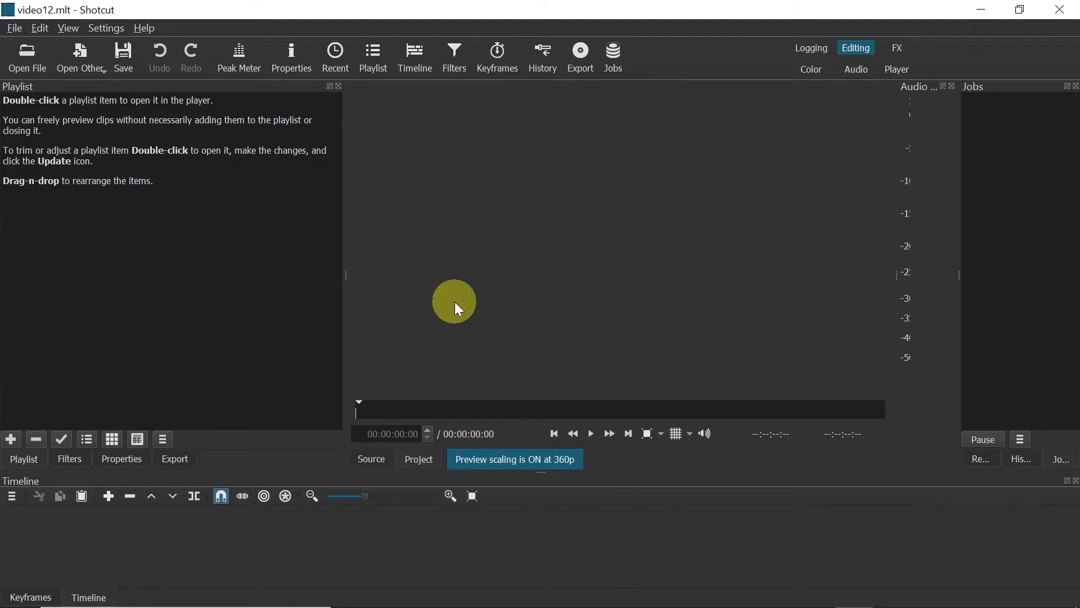
pyautogui.moveTo(488, 289)
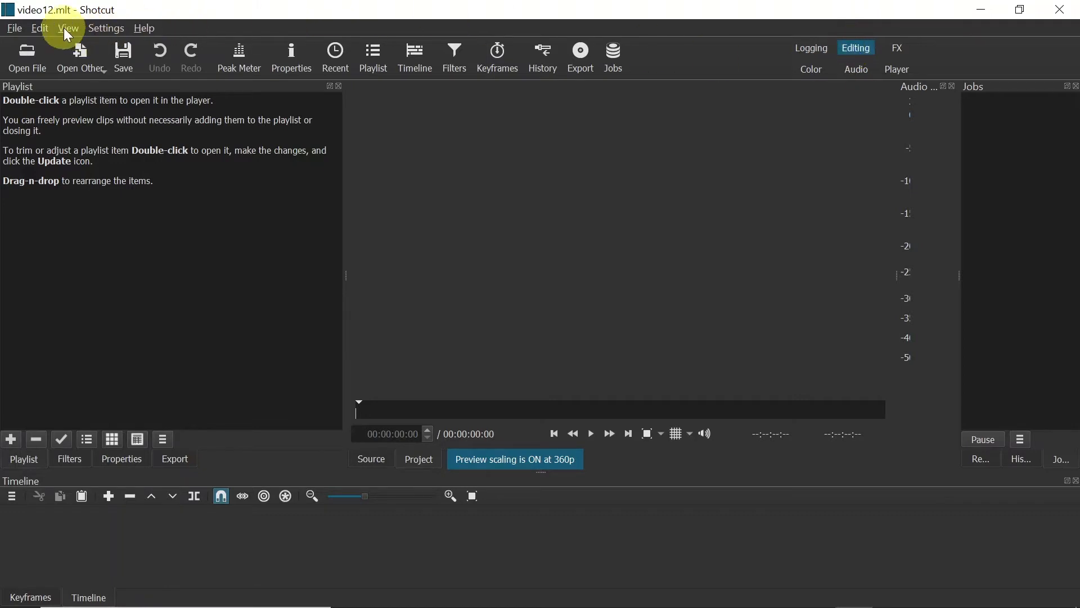
pyautogui.click(68, 28)
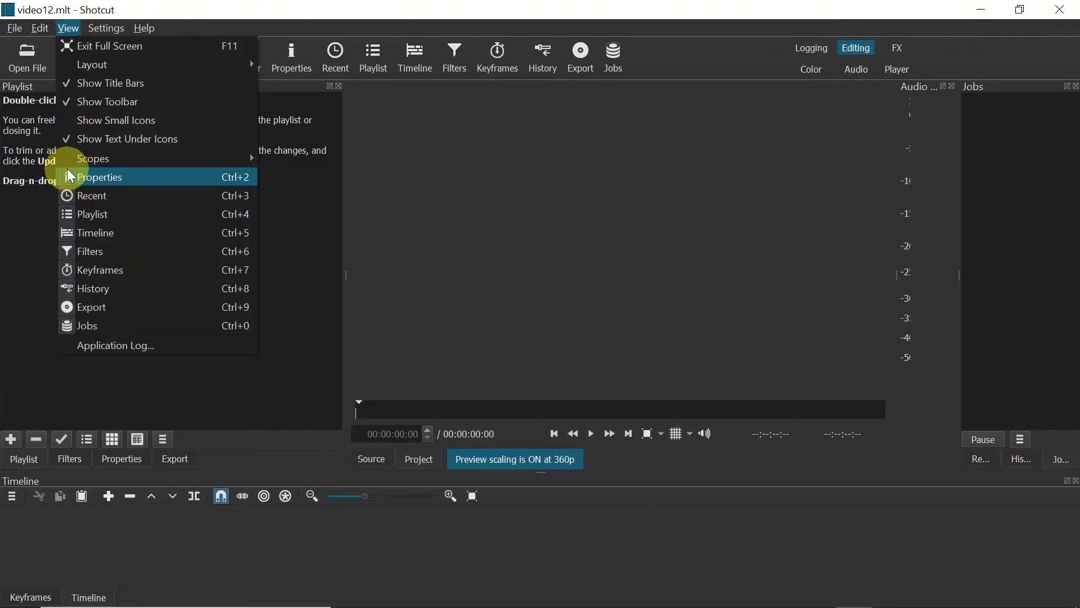
pyautogui.moveTo(79, 270)
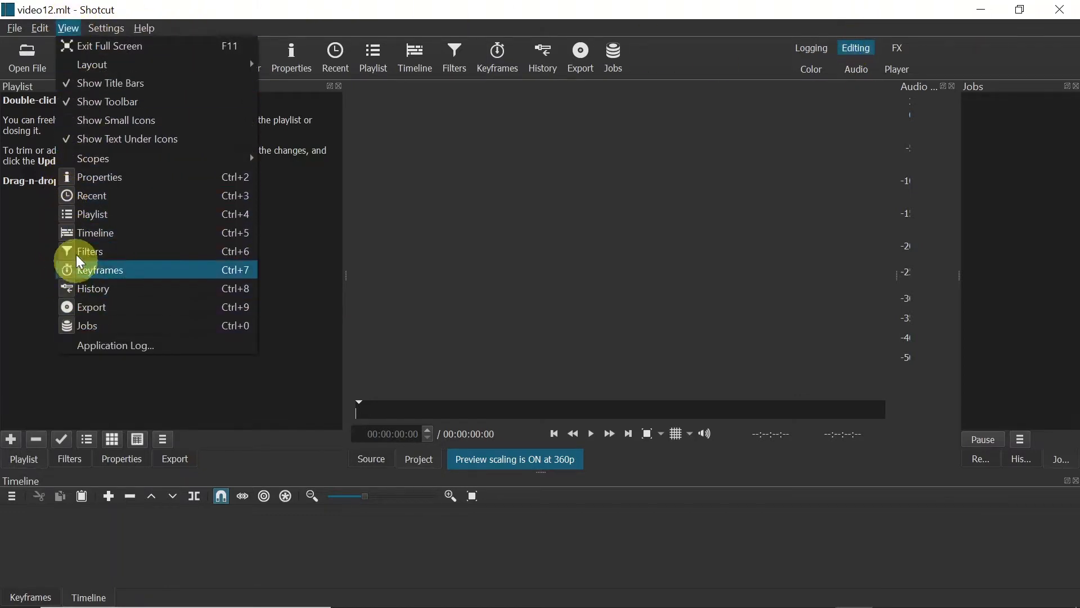
pyautogui.moveTo(104, 233)
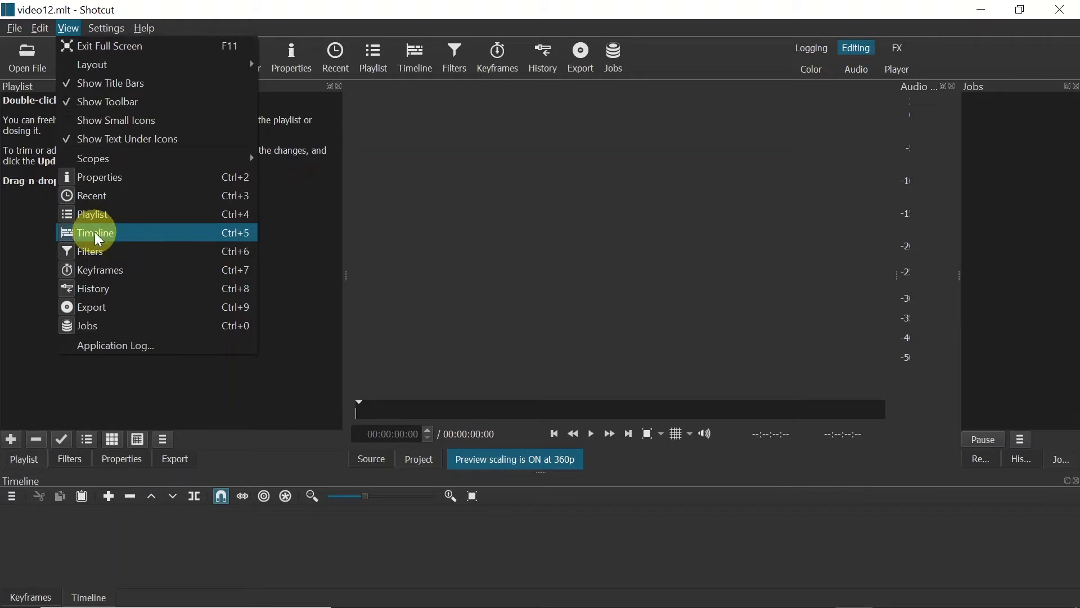
pyautogui.click(96, 233)
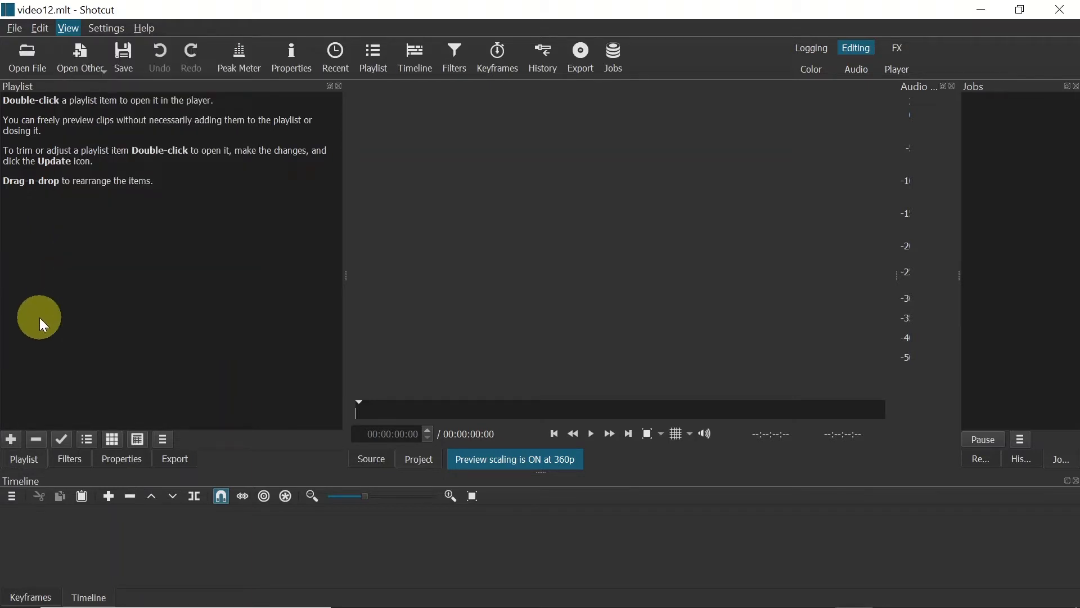
pyautogui.moveTo(42, 310)
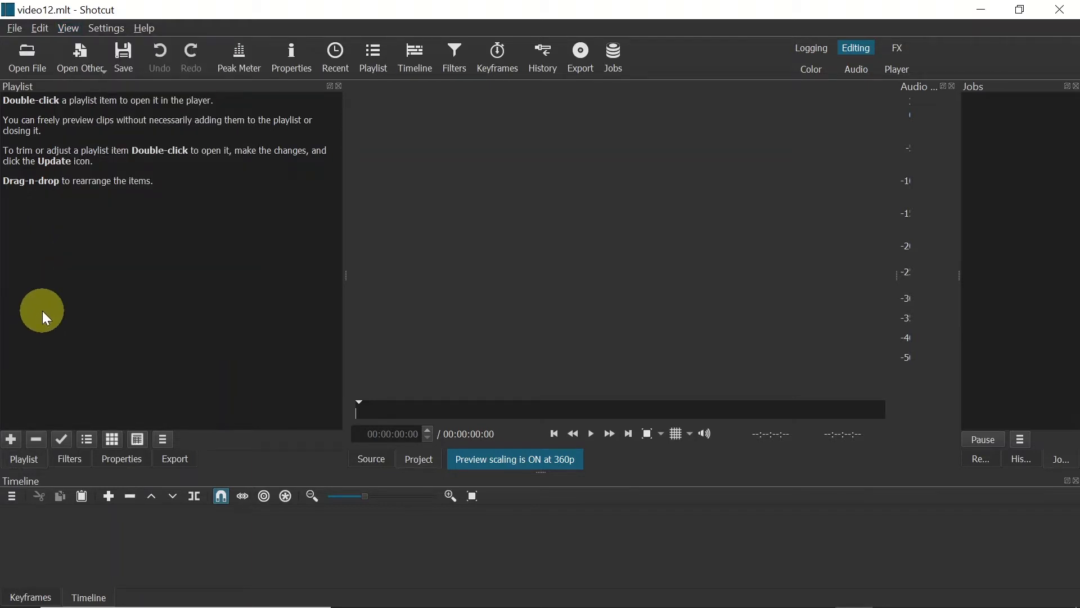
pyautogui.moveTo(178, 310)
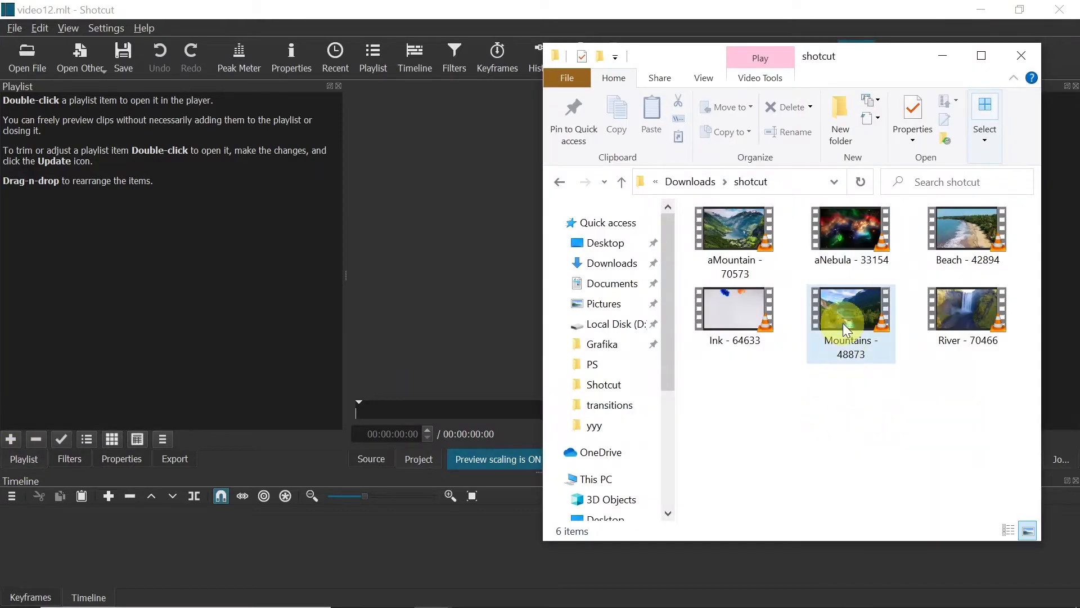
# - Select the Mountains - 48873 and aNebula - 33154 clip files in File Explorer
pyautogui.click(851, 310)
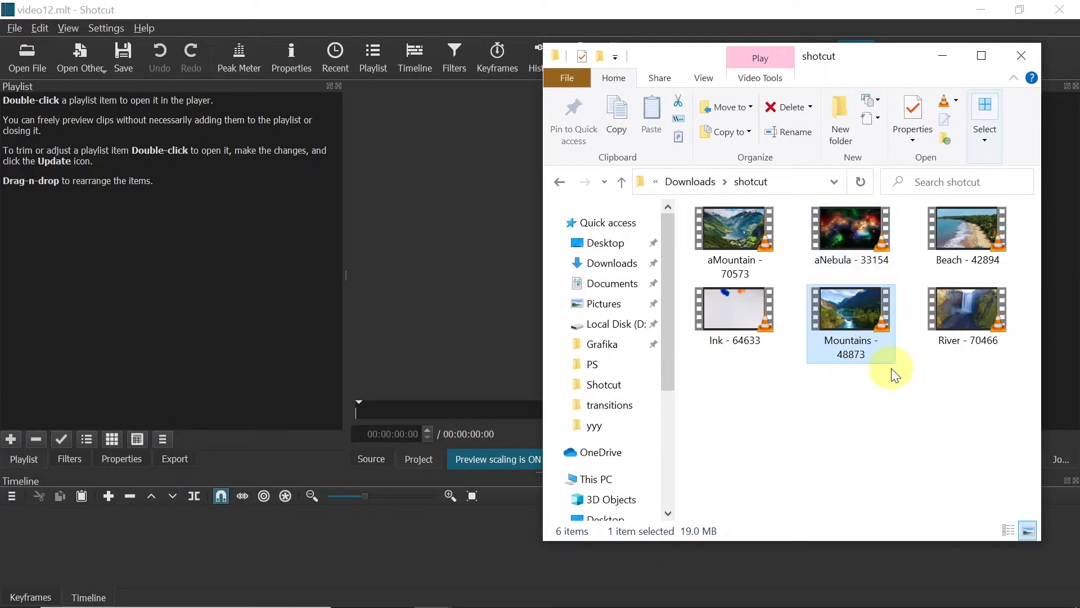
pyautogui.click(851, 233)
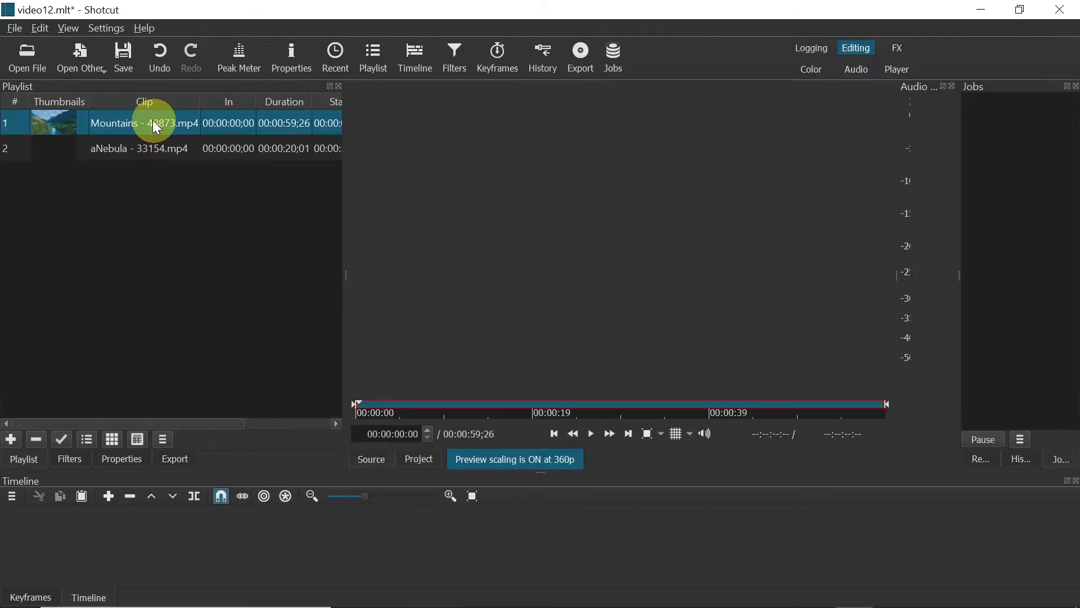
# - Load Mountains - 48873.mp4 in the player and drag it onto track V1
pyautogui.doubleClick(144, 123)
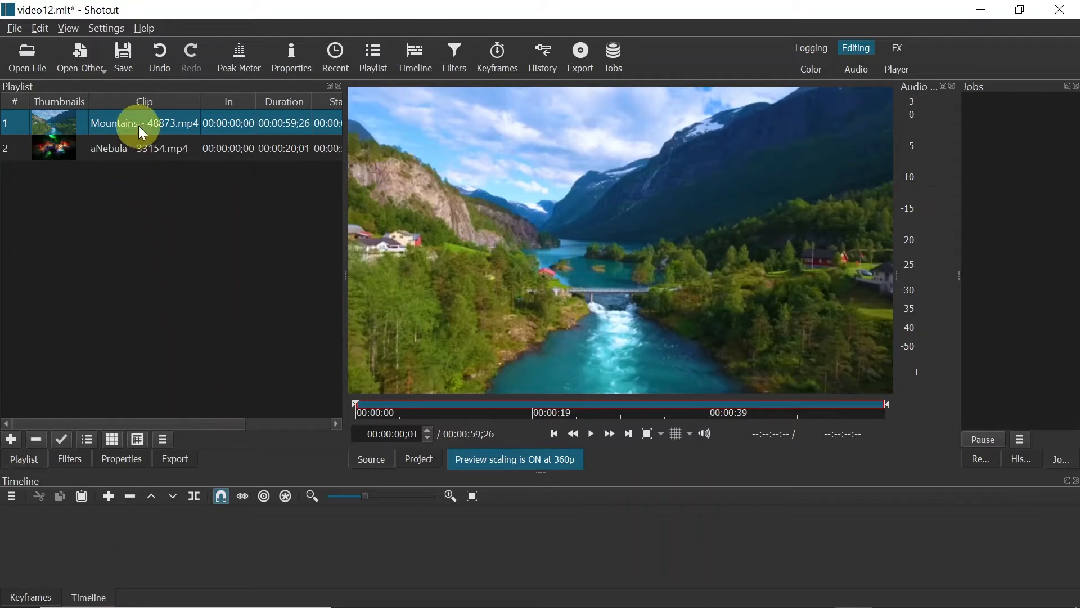
pyautogui.moveTo(141, 122); pyautogui.dragTo(190, 548)
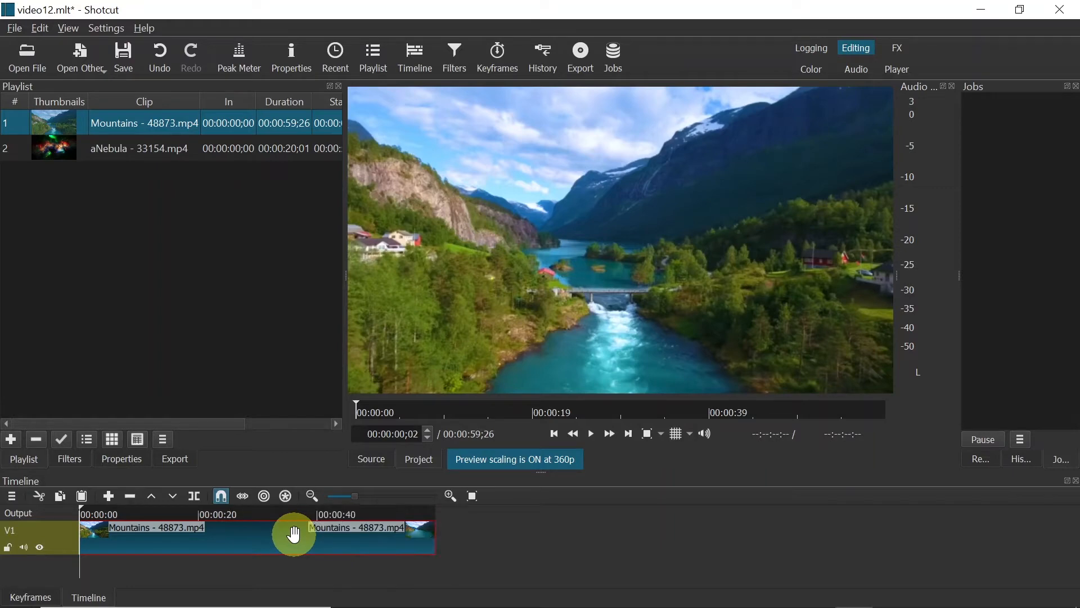
# - Trim the Mountains clip on V1 and move the playhead near the join with aNebula
pyautogui.click(158, 513)
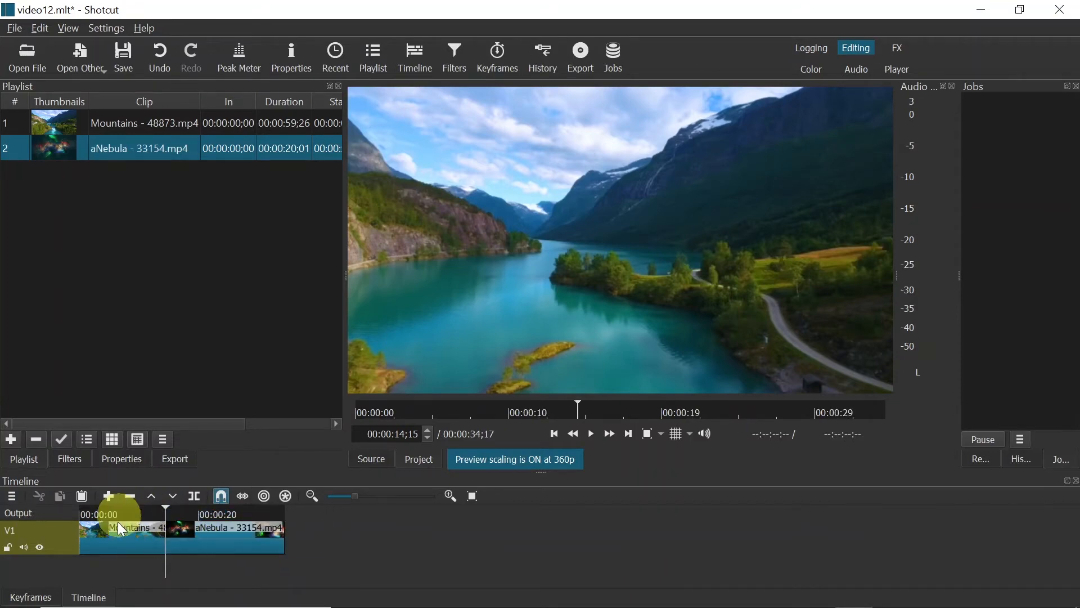
pyautogui.click(590, 433)
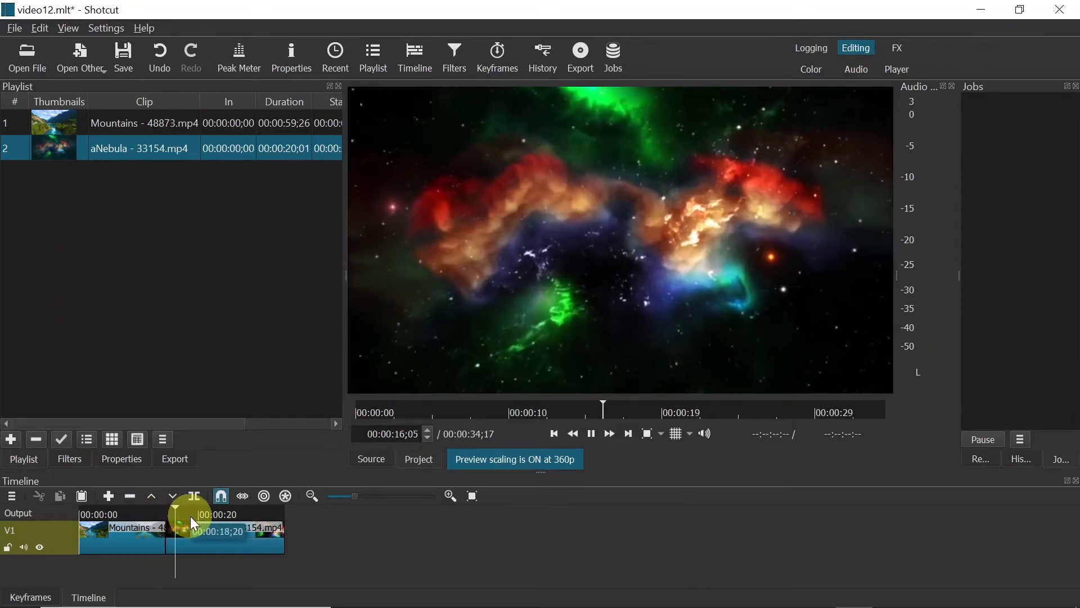
pyautogui.click(590, 433)
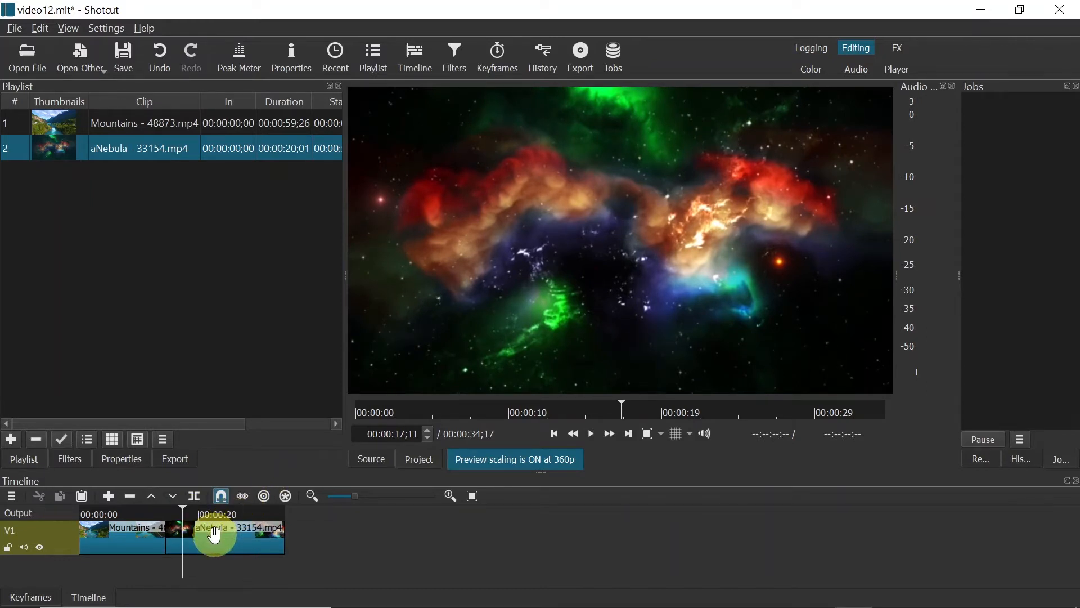
# - Slide the aNebula clip left over the end of Mountains, adjusting the overlap
pyautogui.click(220, 534)
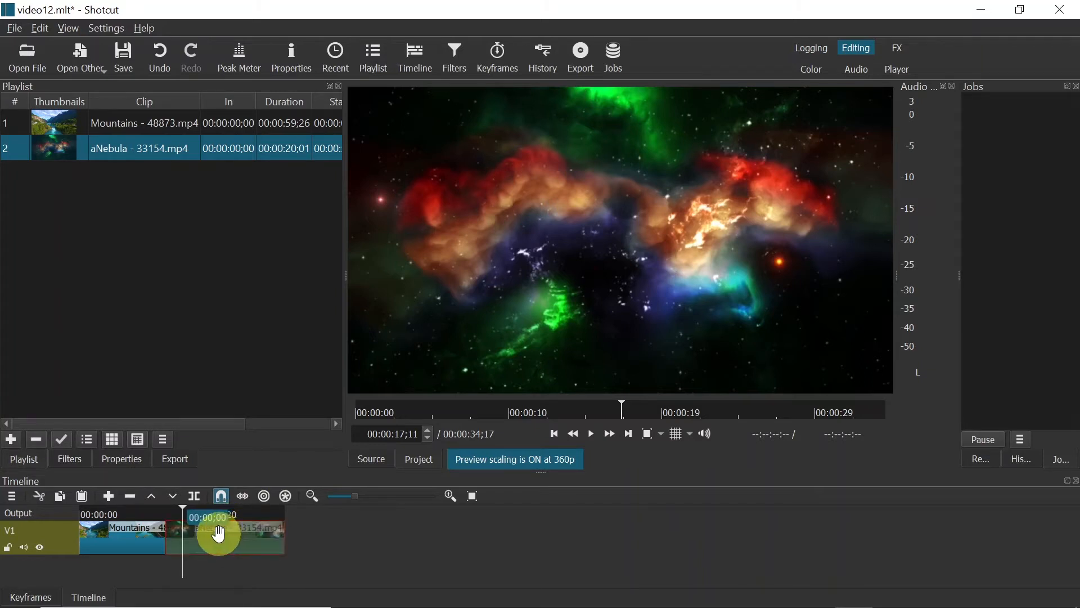
pyautogui.moveTo(219, 533); pyautogui.dragTo(206, 534)
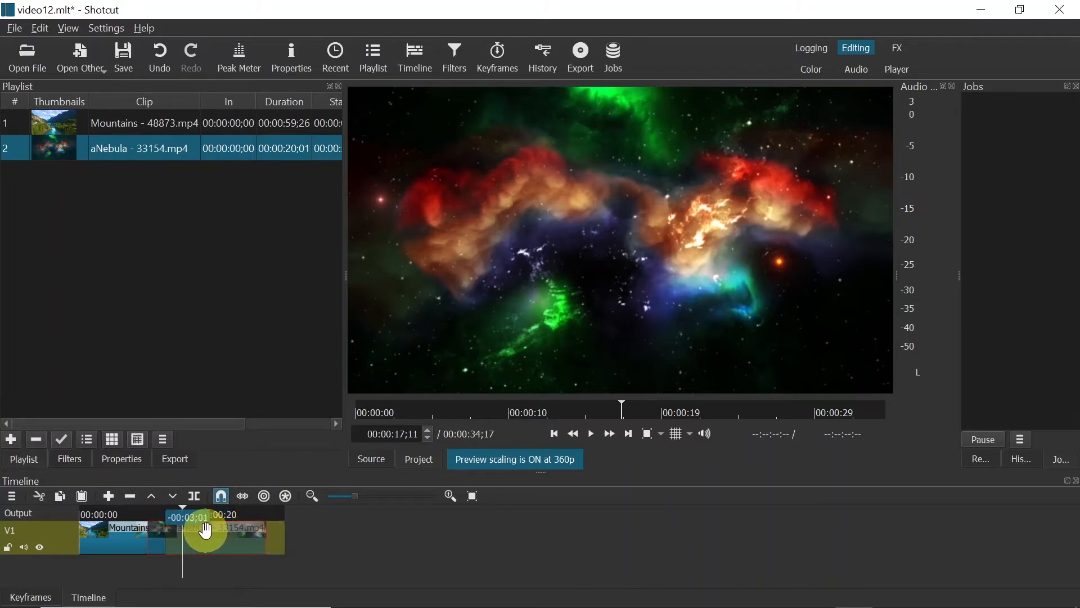
pyautogui.moveTo(206, 531); pyautogui.dragTo(200, 531)
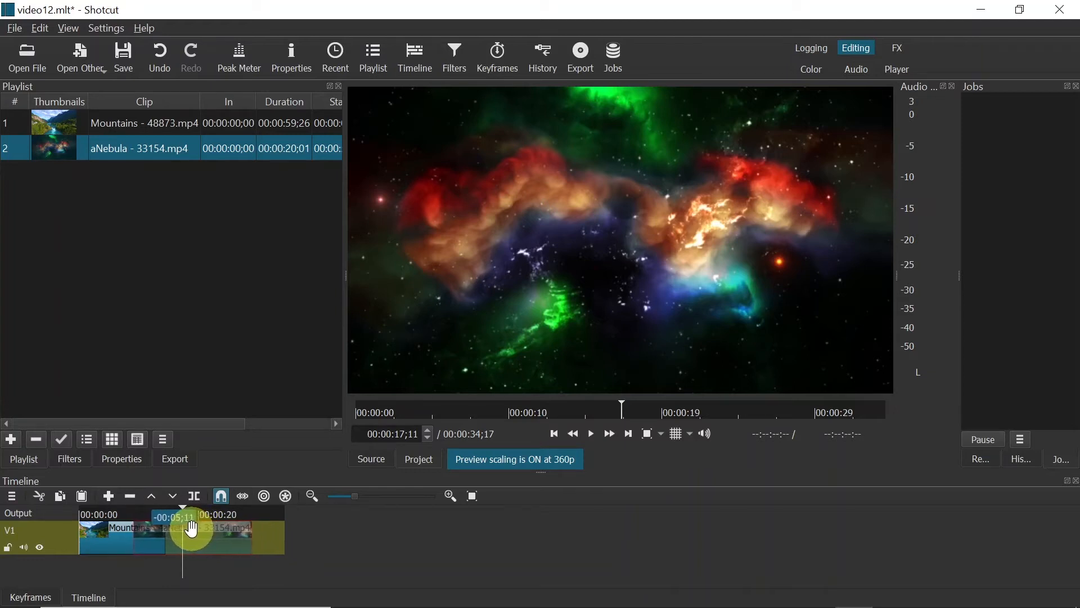
pyautogui.moveTo(192, 529); pyautogui.dragTo(200, 529)
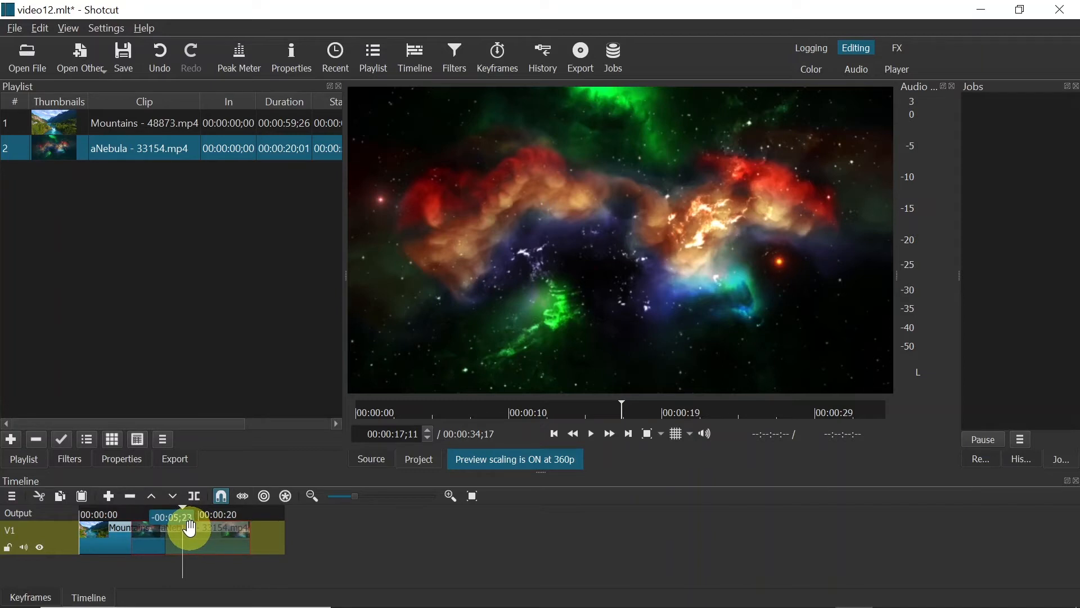
pyautogui.moveTo(190, 529); pyautogui.dragTo(199, 531)
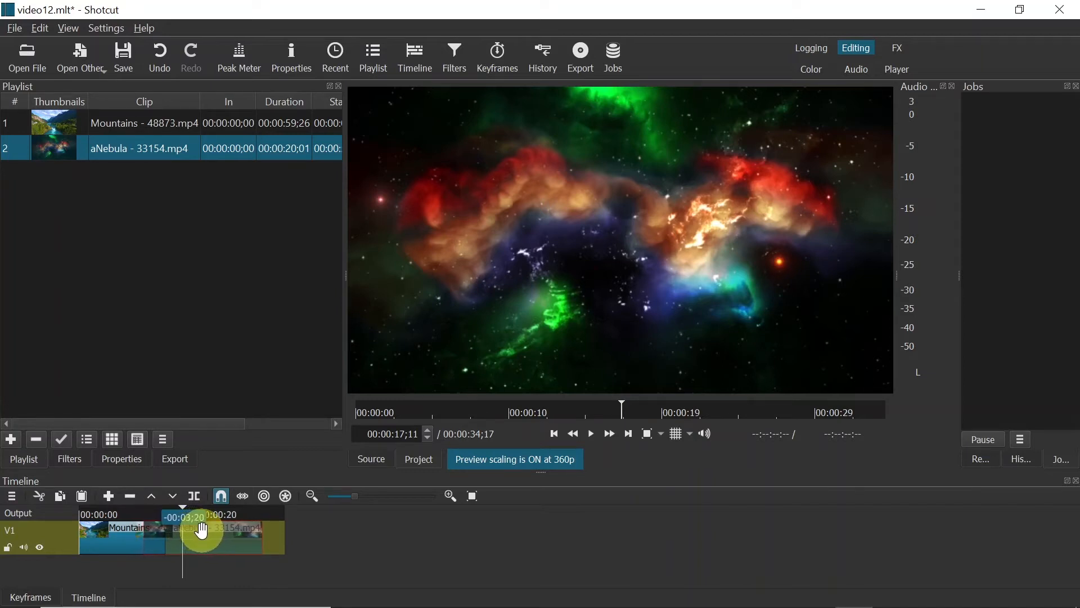
pyautogui.moveTo(200, 530); pyautogui.dragTo(192, 531)
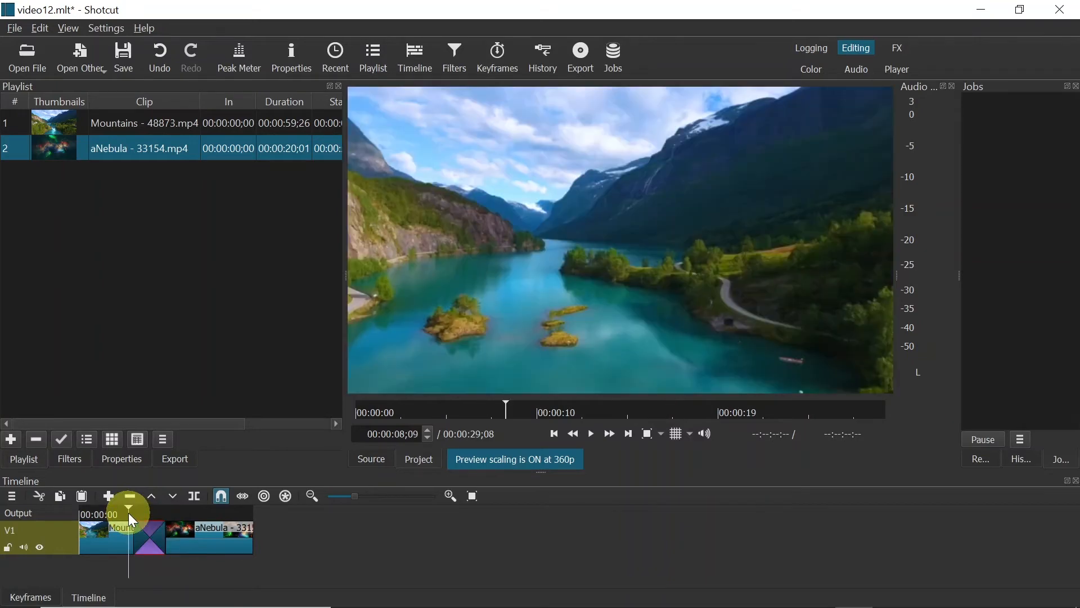
# - Play and pause the Mountains-to-aNebula dissolve, then bring up the transition's options menu
pyautogui.click(589, 434)
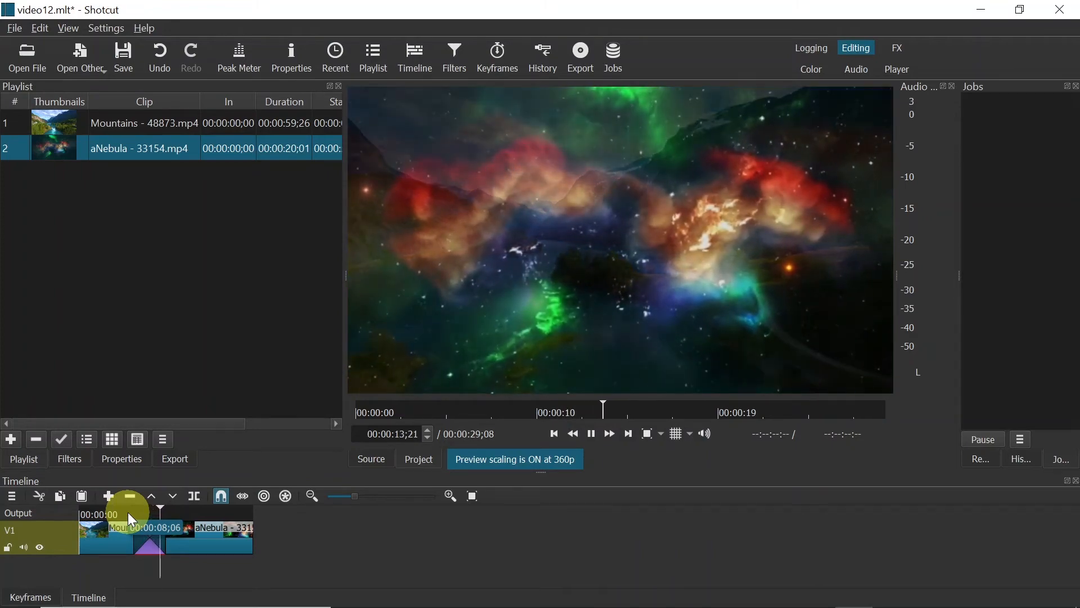
pyautogui.click(590, 432)
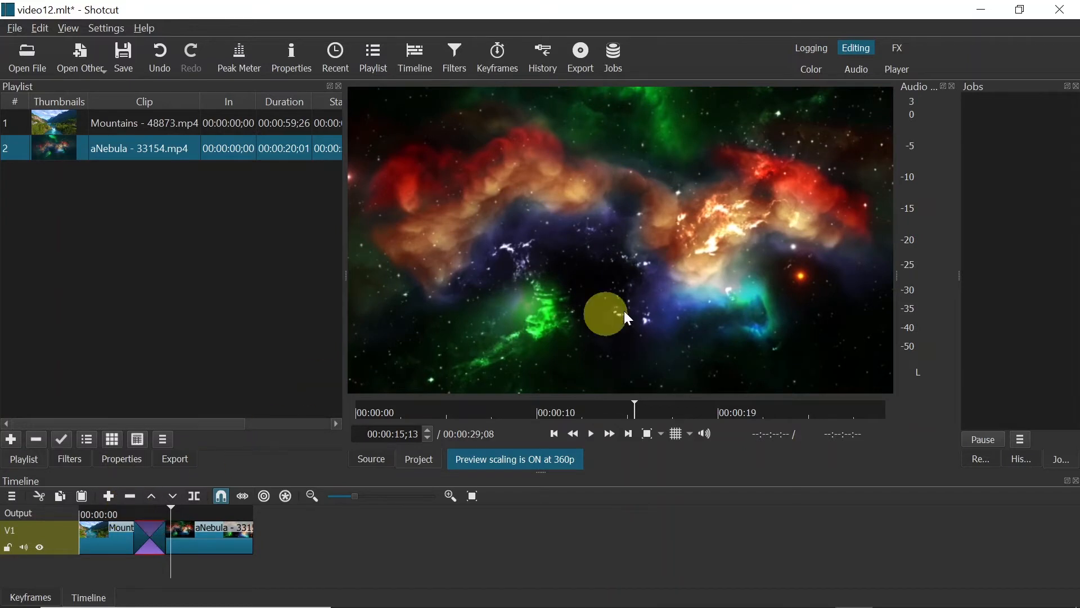
pyautogui.moveTo(605, 314); pyautogui.dragTo(658, 259)
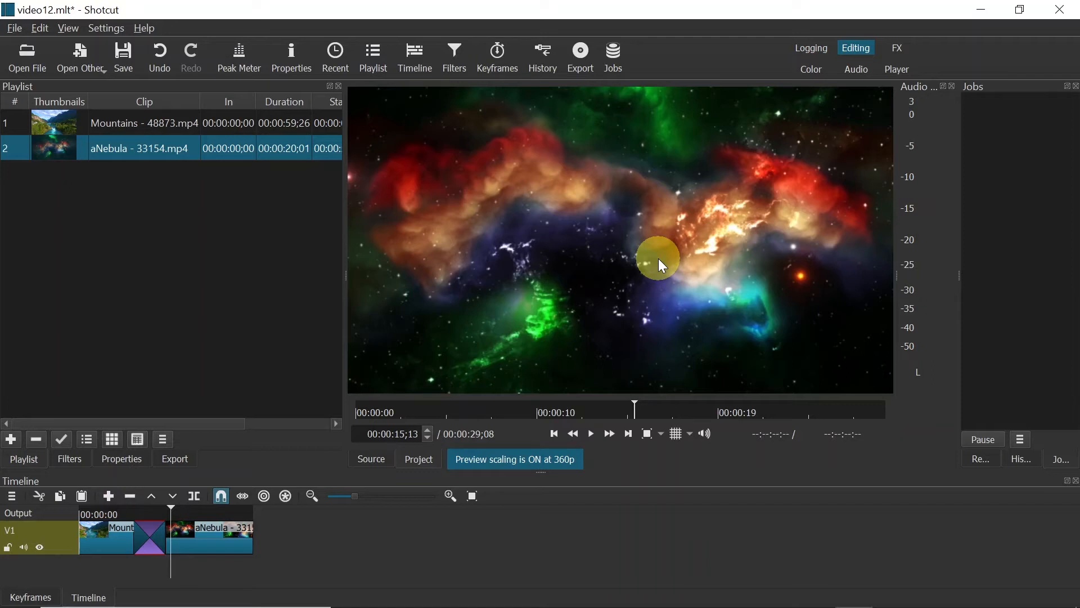
pyautogui.moveTo(210, 527)
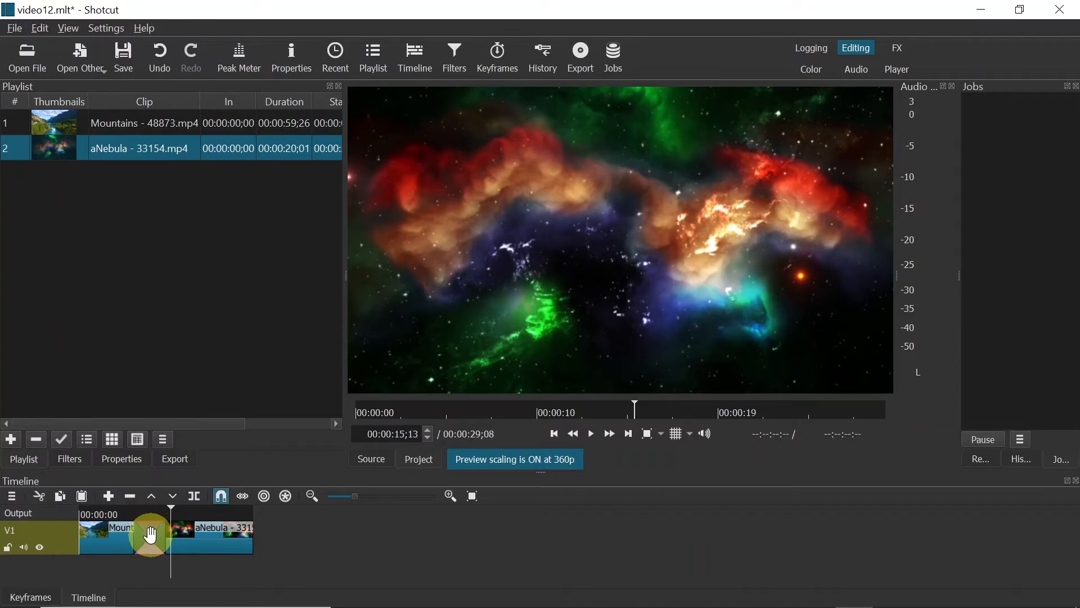
pyautogui.rightClick(150, 538)
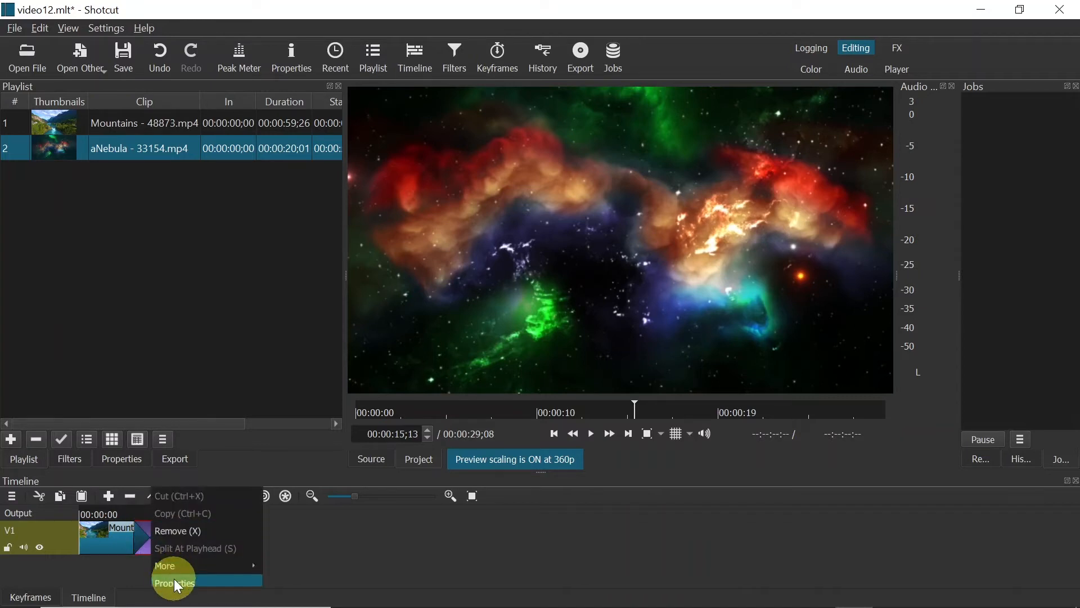
# - Set the transition to a Bar Horizontal wipe with Invert Wipe ticked, and preview it
pyautogui.click(174, 582)
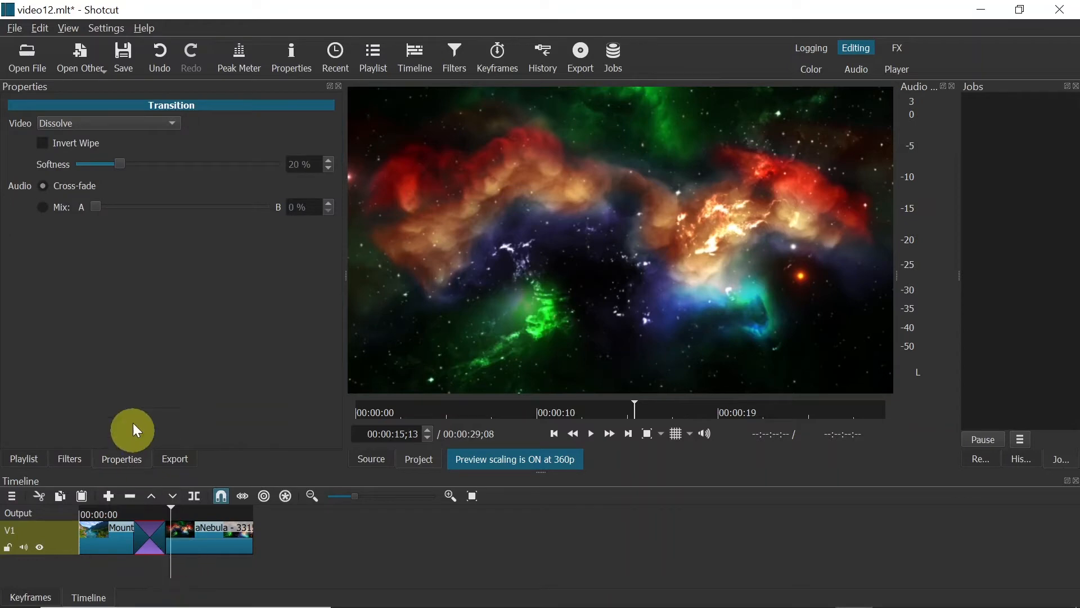
pyautogui.moveTo(172, 170)
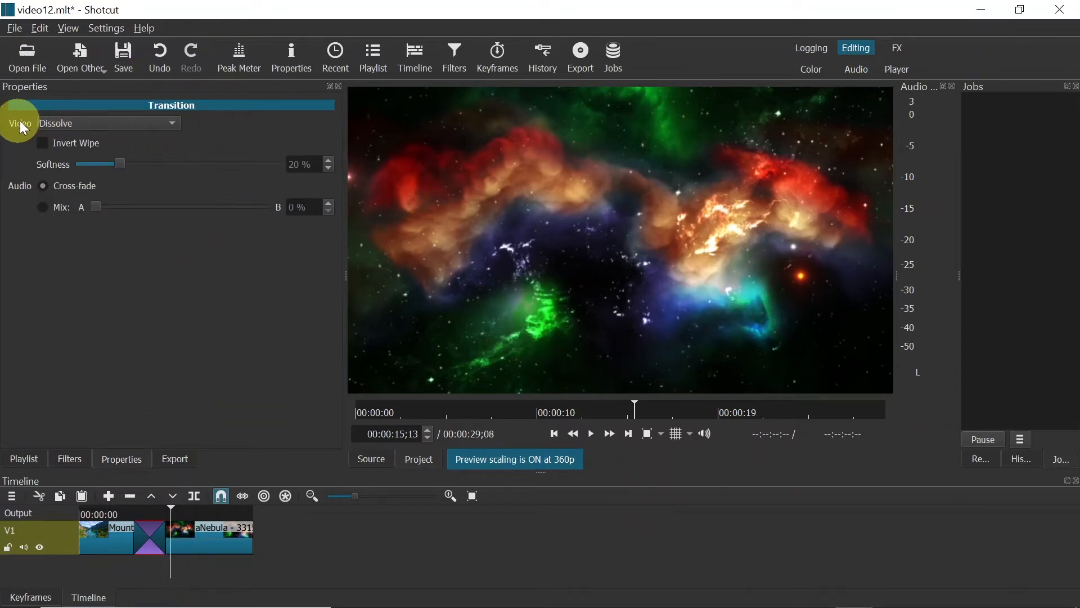
pyautogui.click(107, 122)
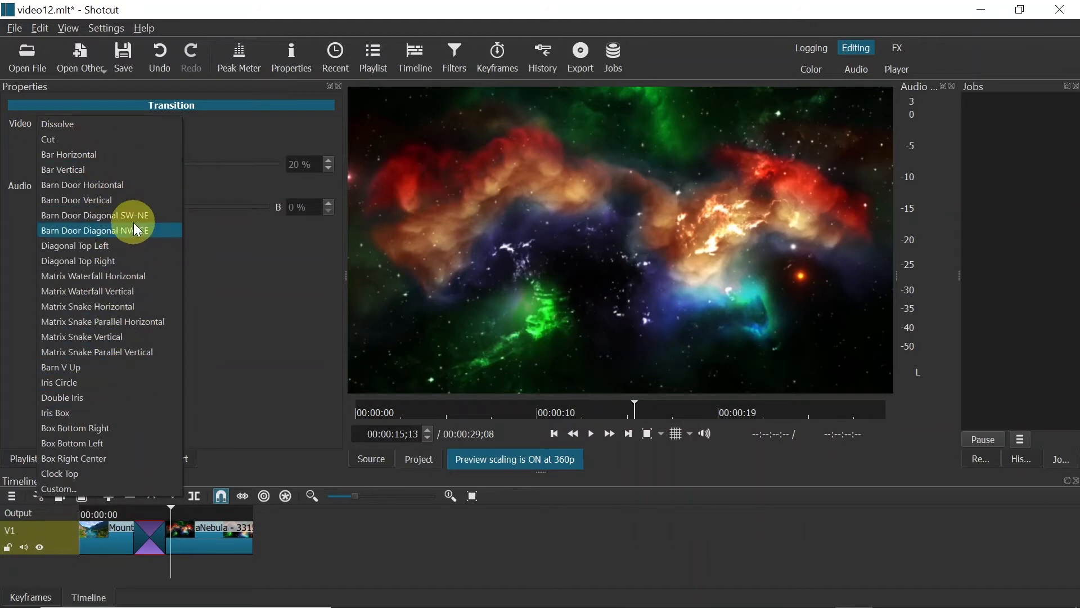
pyautogui.moveTo(114, 154)
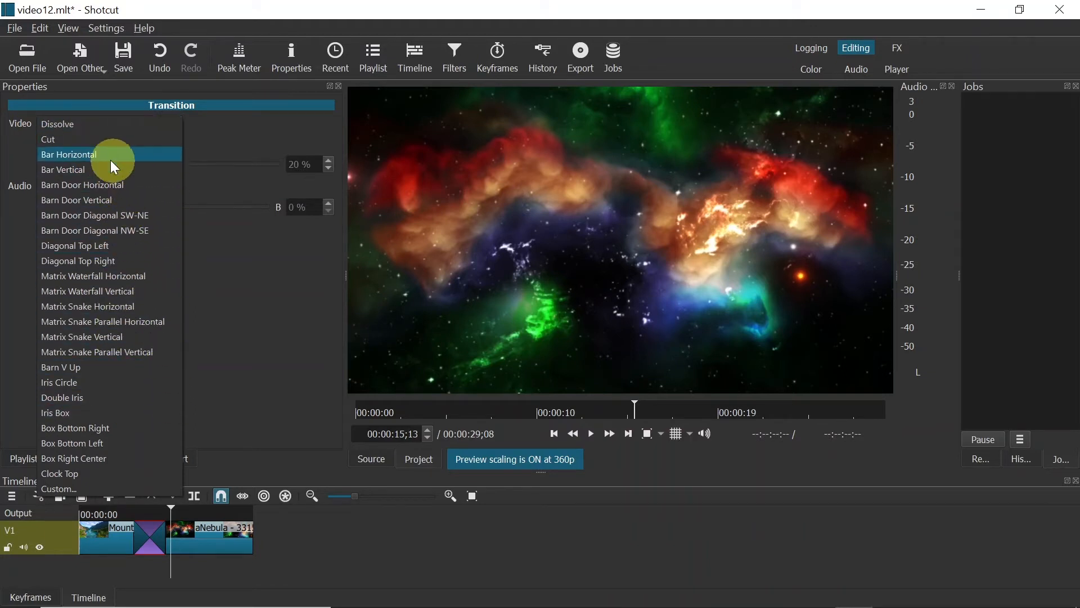
pyautogui.click(68, 154)
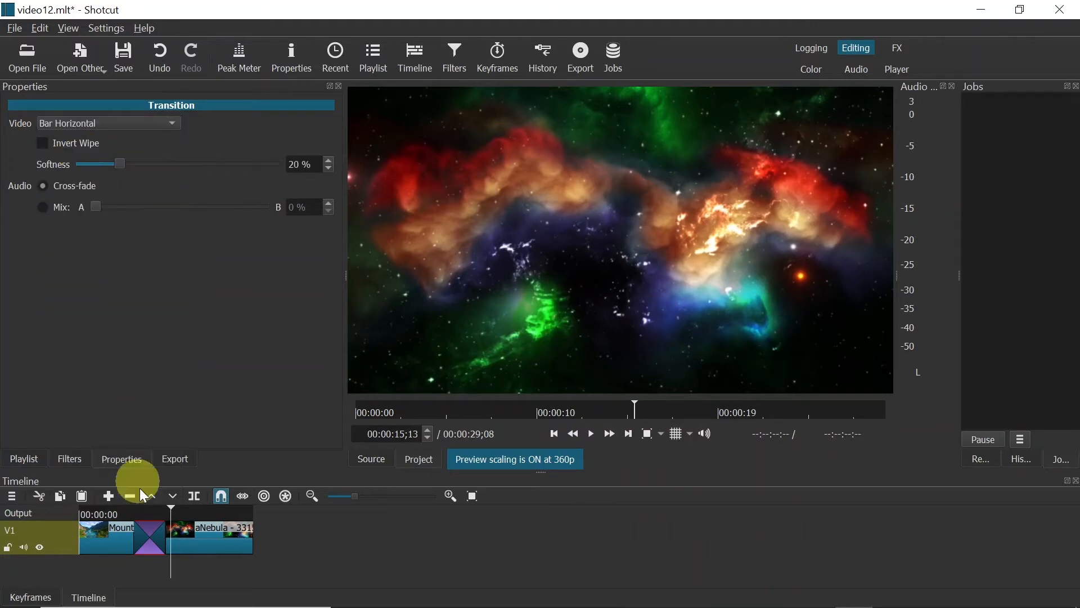
pyautogui.click(589, 434)
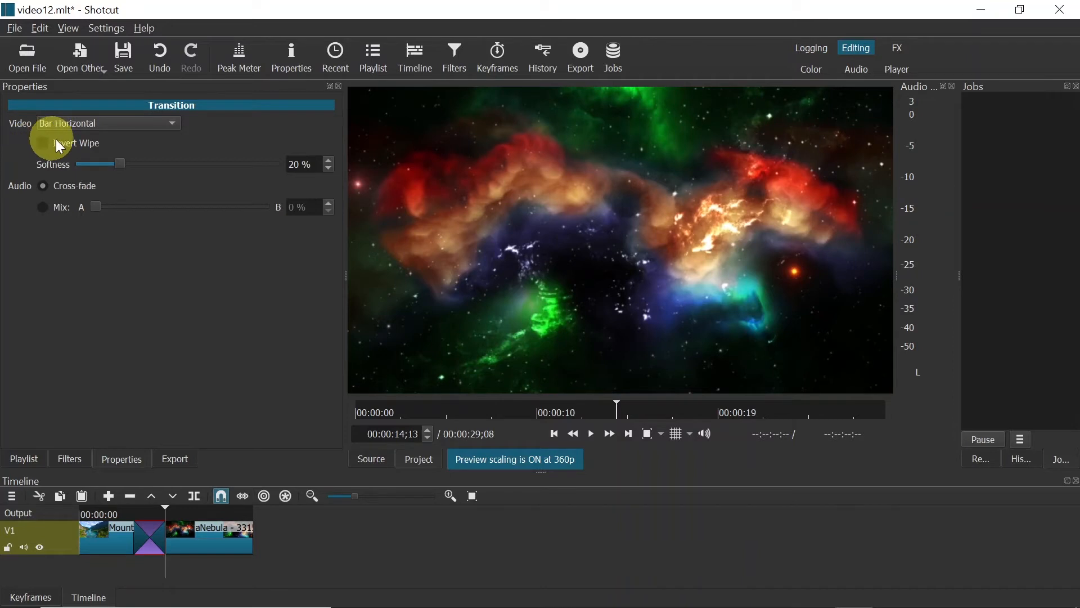
pyautogui.moveTo(84, 153)
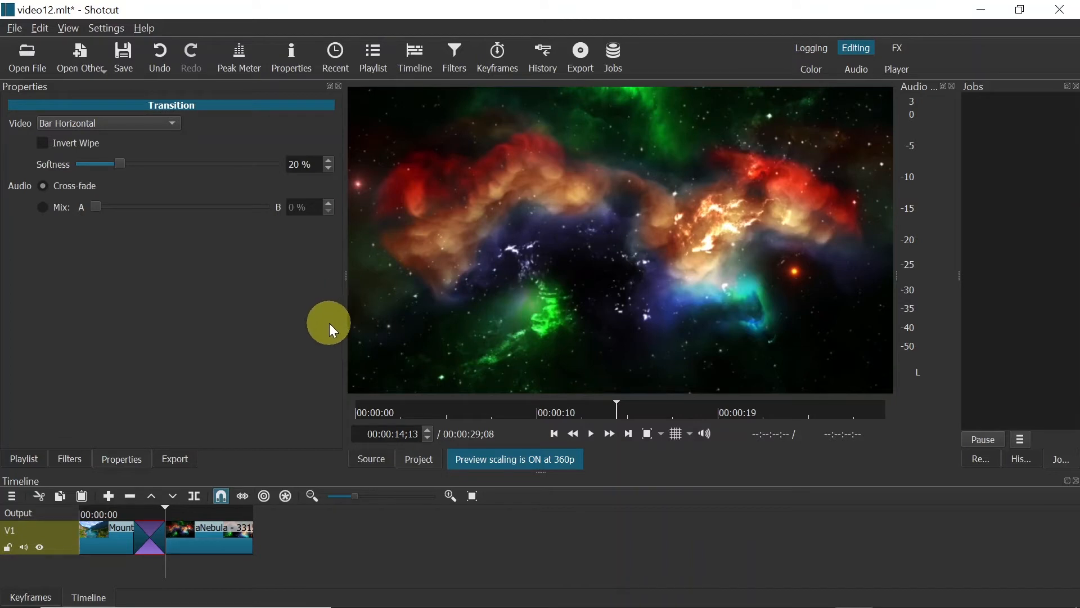
pyautogui.click(43, 142)
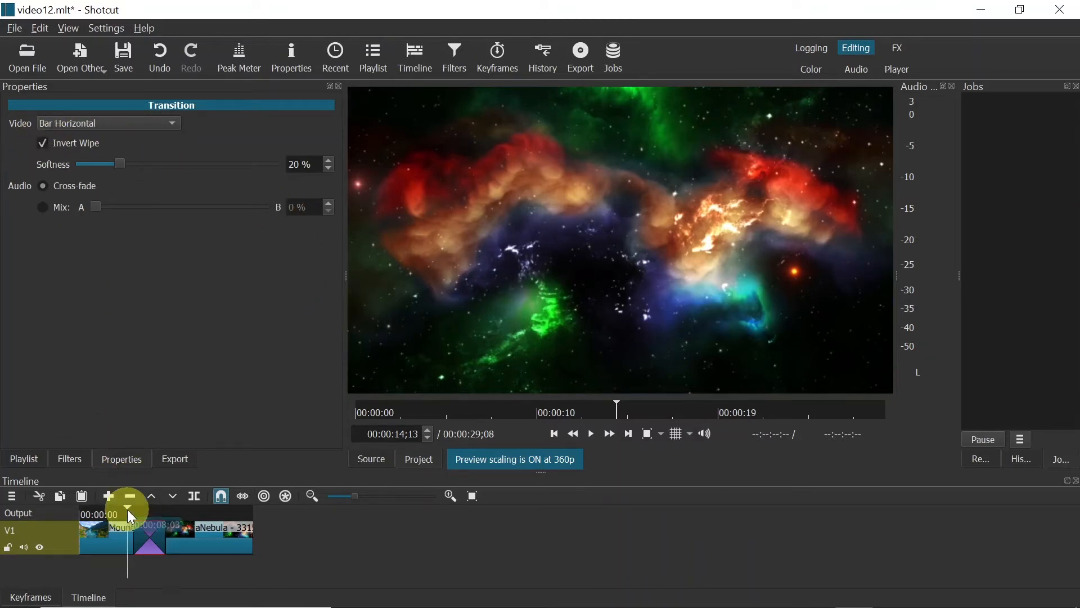
pyautogui.click(589, 434)
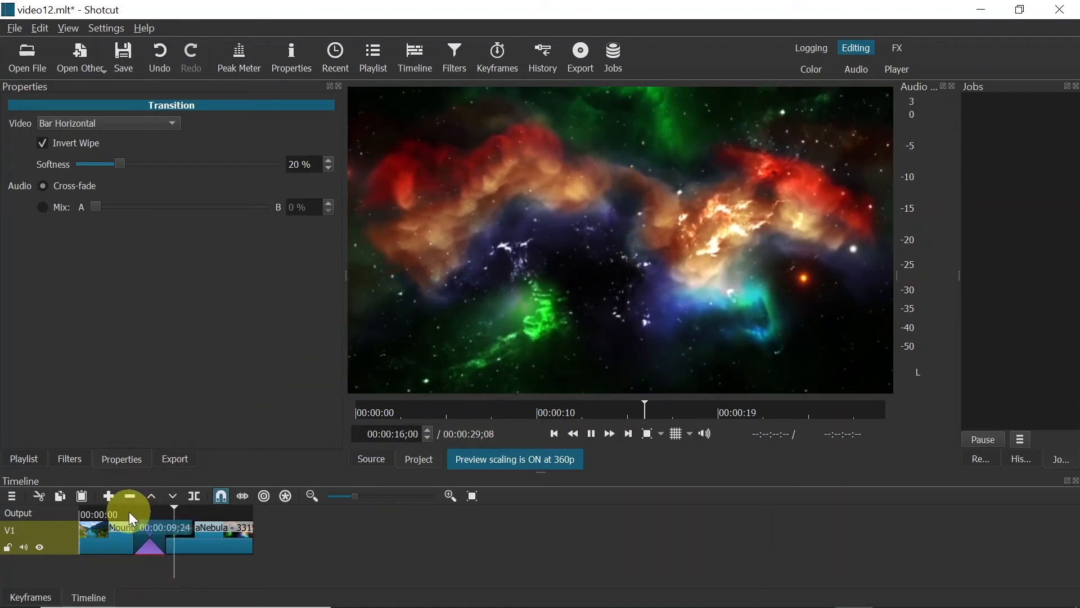
# - Try Barn Door Vertical, then settle on Barn Door Diagonal NW-SE and scrub to preview
pyautogui.click(107, 123)
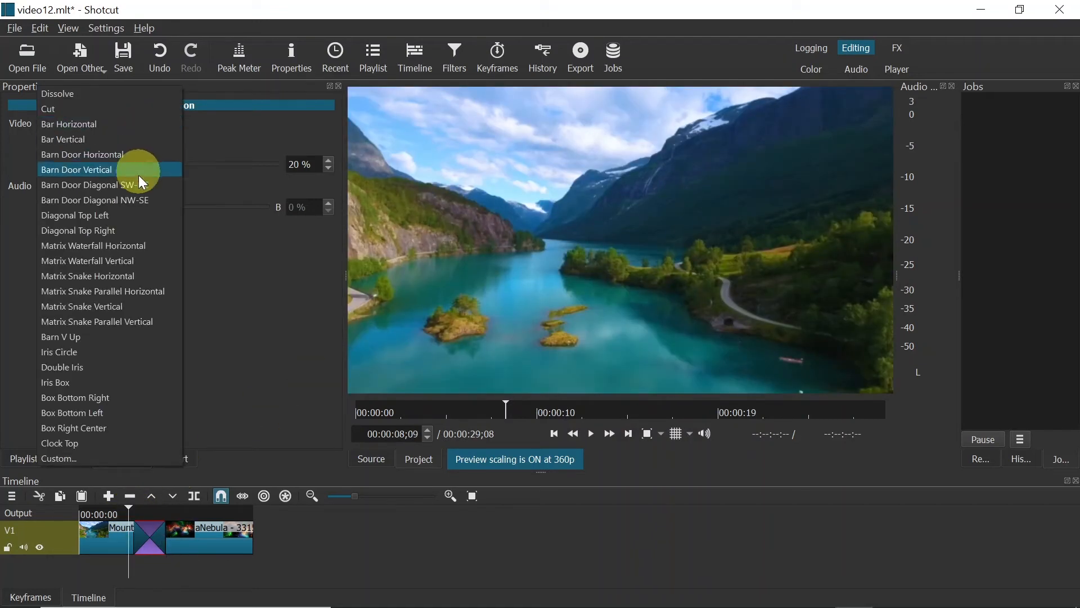
pyautogui.moveTo(107, 291)
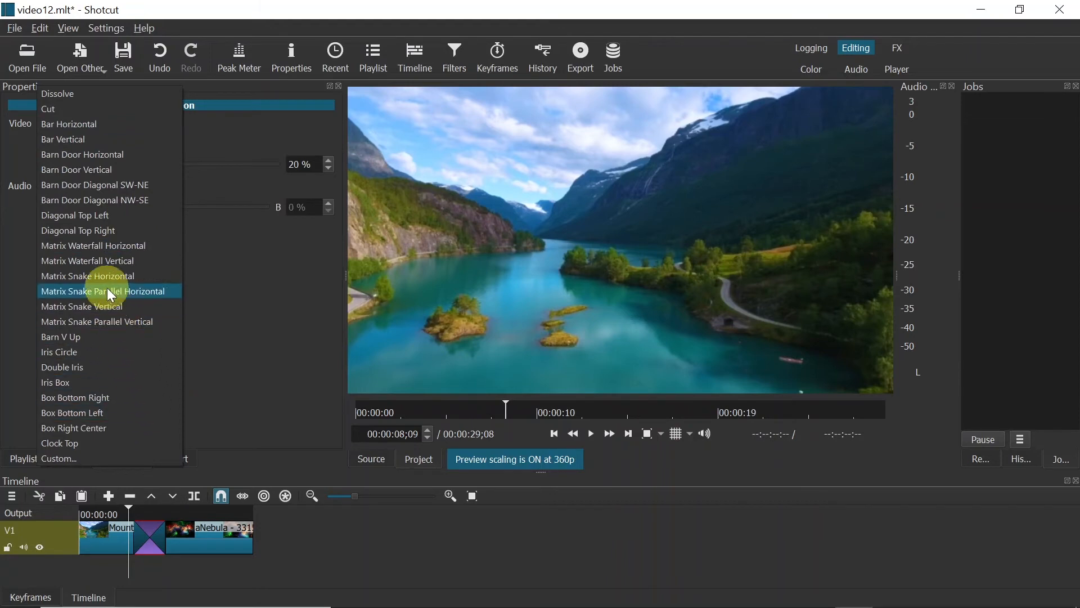
pyautogui.moveTo(77, 169)
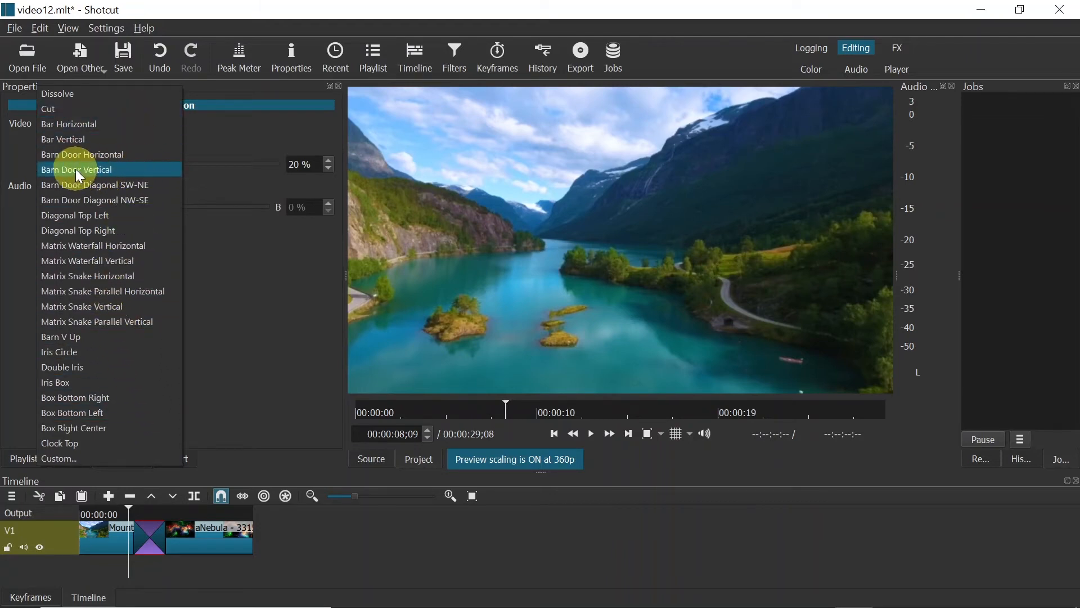
pyautogui.click(77, 169)
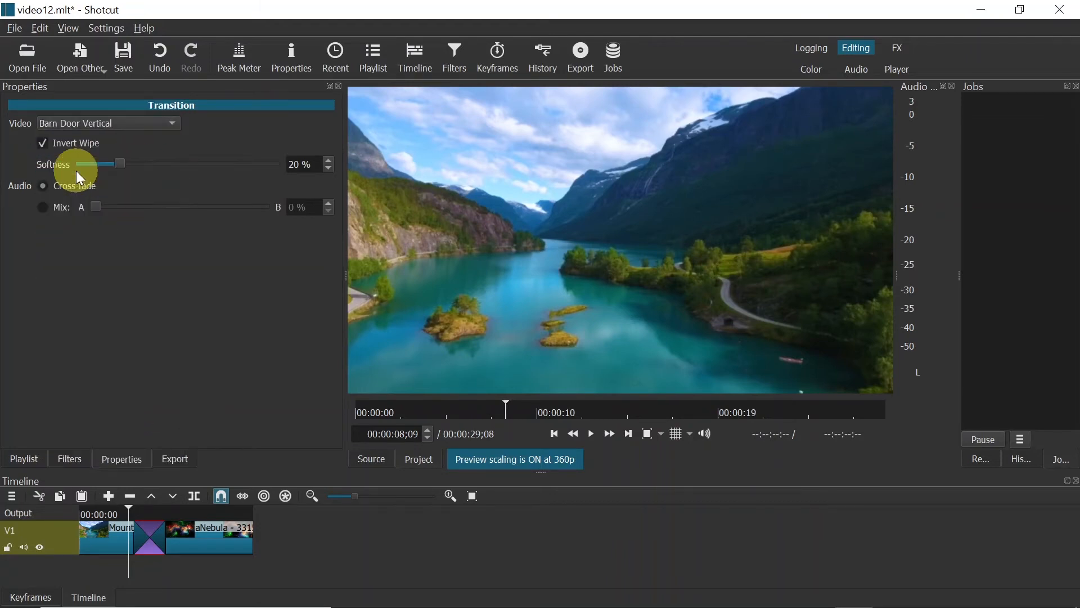
pyautogui.click(589, 433)
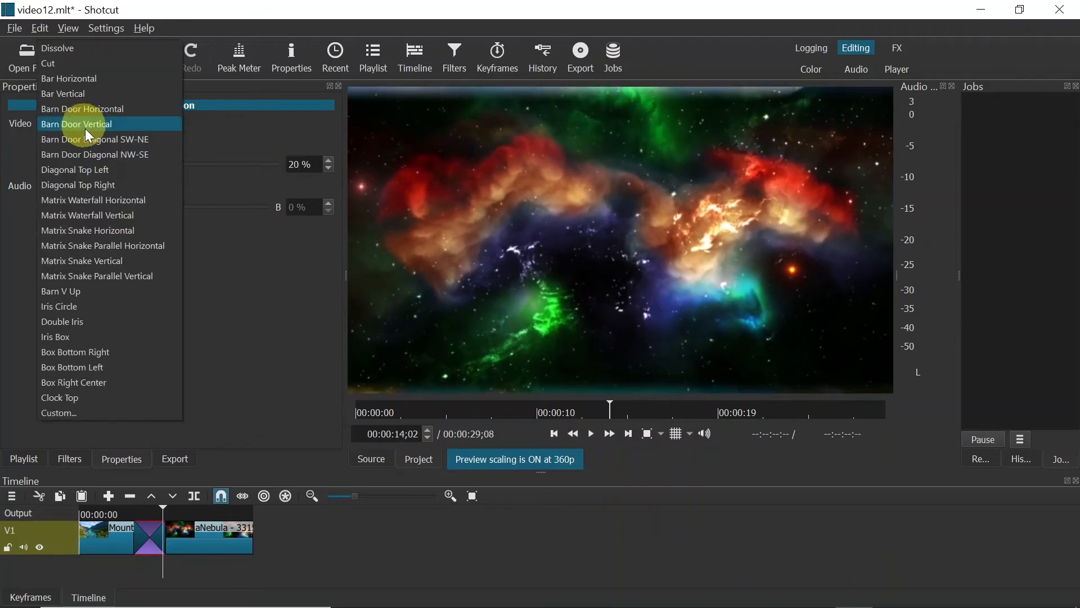
pyautogui.moveTo(93, 154)
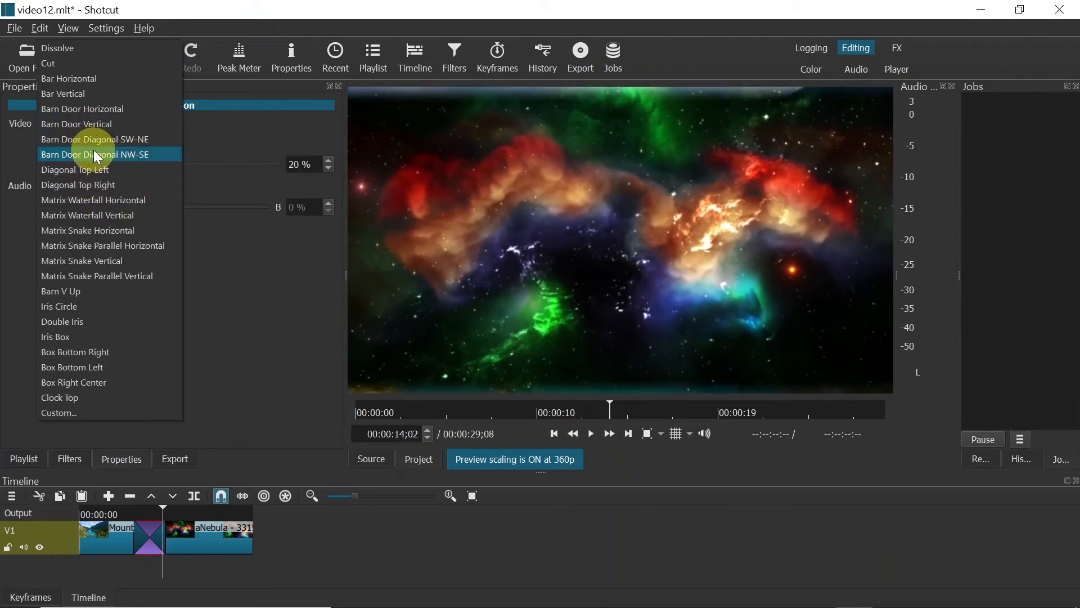
pyautogui.click(105, 153)
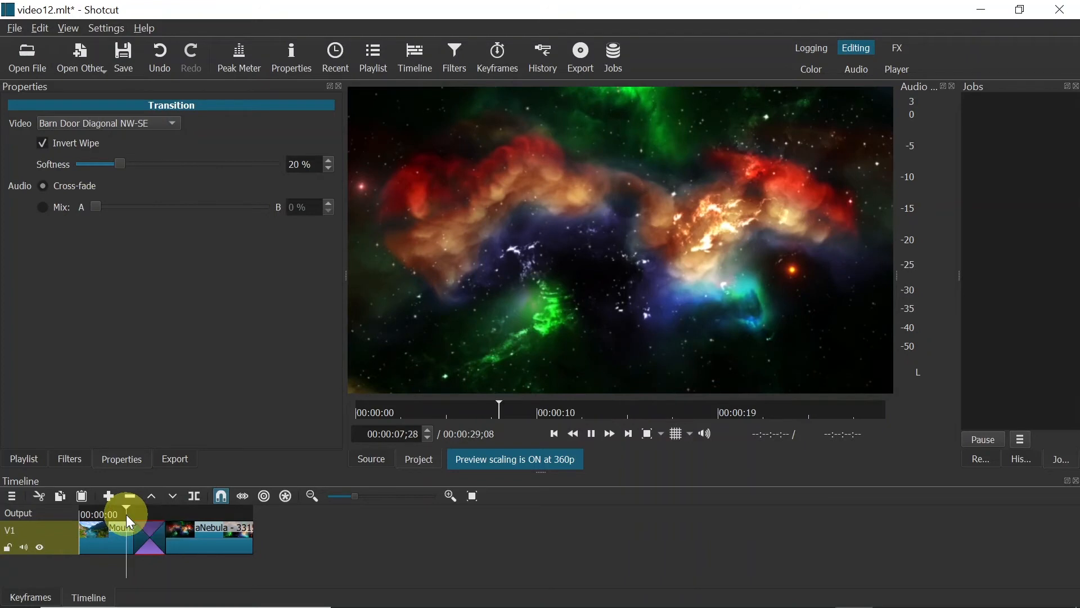
pyautogui.moveTo(128, 514); pyautogui.dragTo(136, 514)
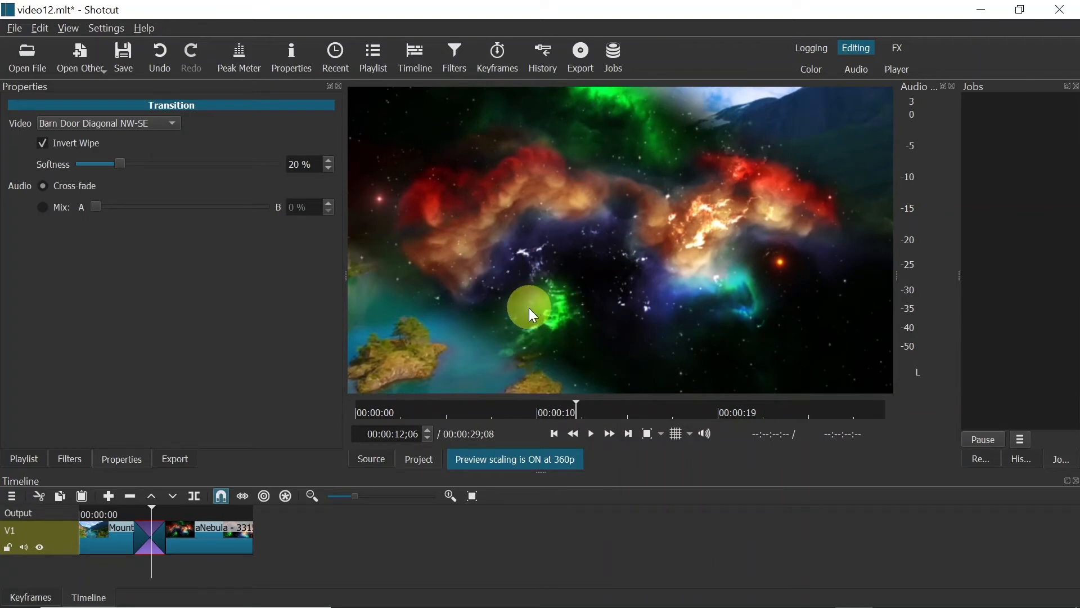
pyautogui.moveTo(503, 285)
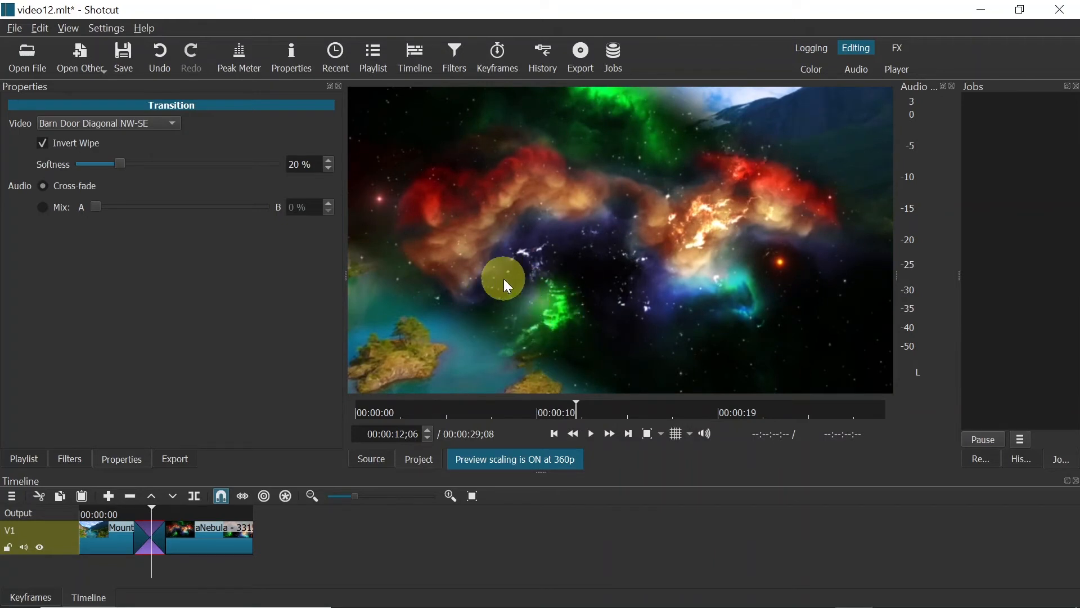
pyautogui.moveTo(148, 178)
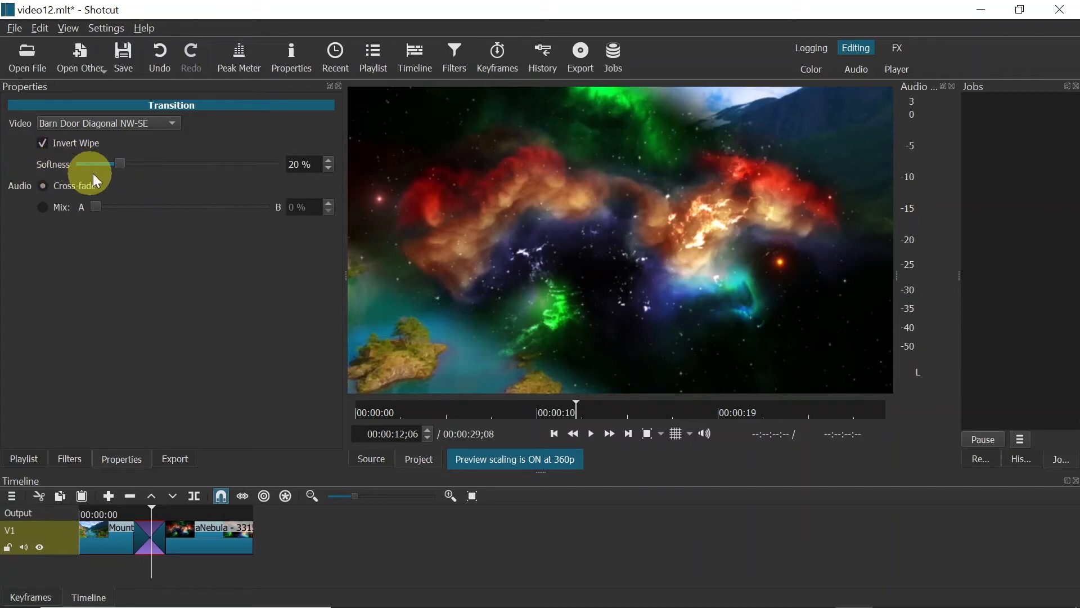
# - Set the wipe softness to 80%, untick Invert Wipe, and preview the softened transition
pyautogui.moveTo(119, 163); pyautogui.dragTo(100, 163)
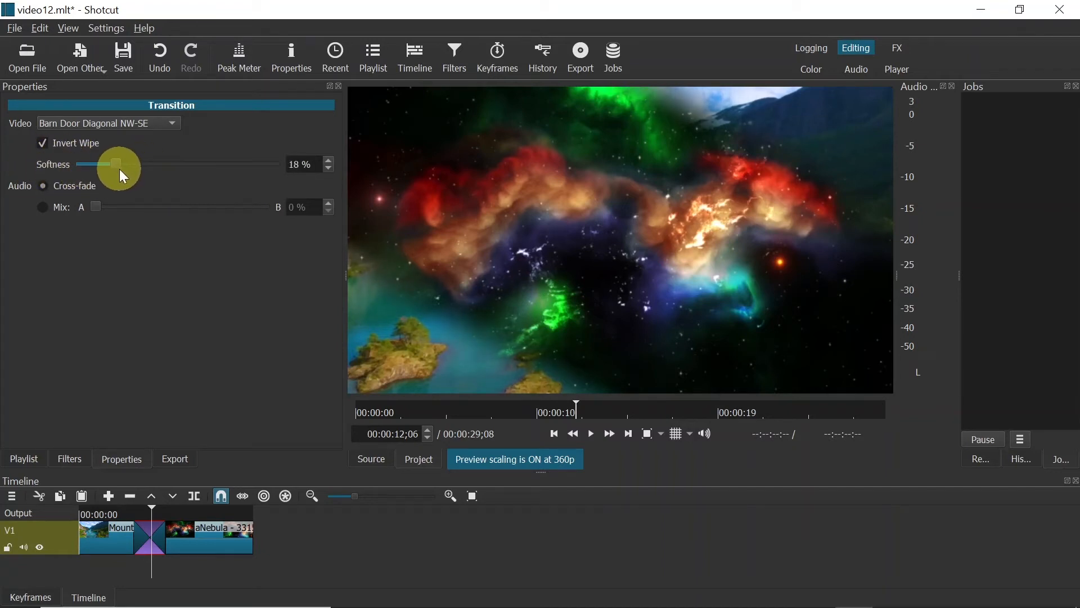
pyautogui.moveTo(117, 164); pyautogui.dragTo(83, 164)
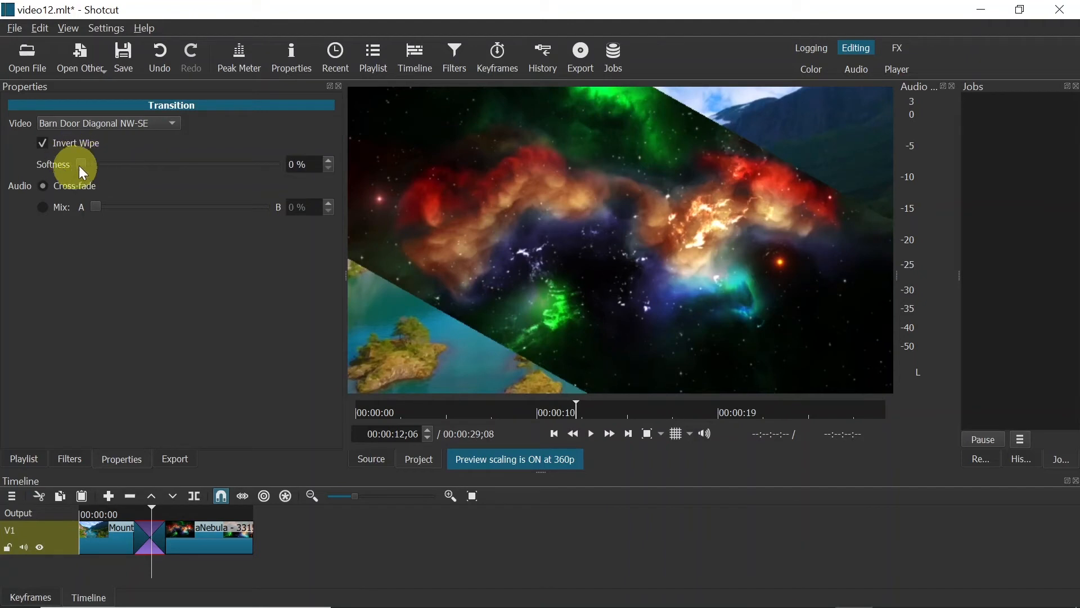
pyautogui.moveTo(383, 269)
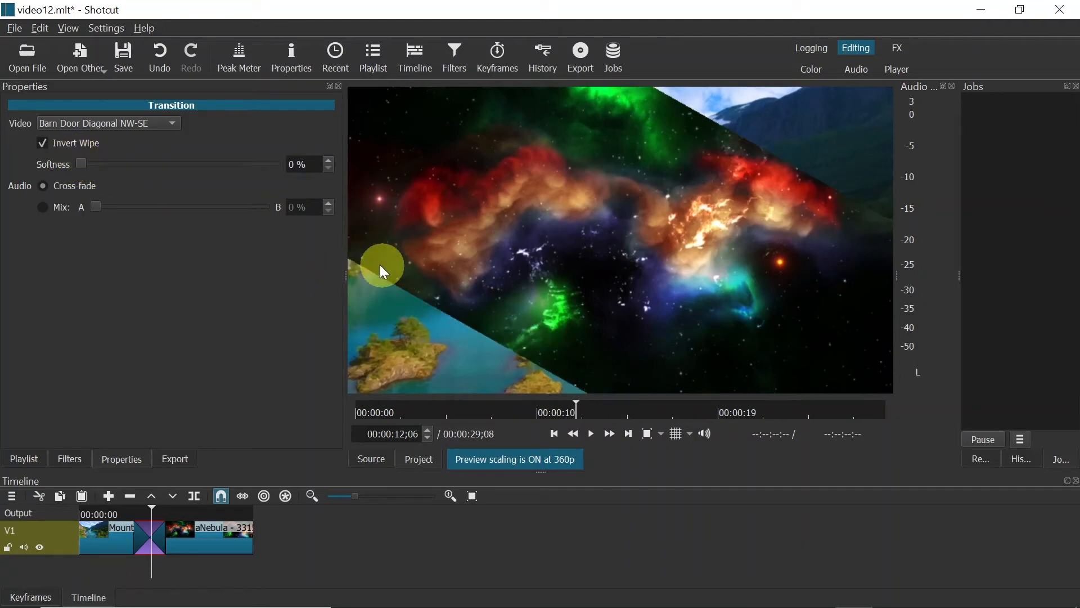
pyautogui.moveTo(88, 166)
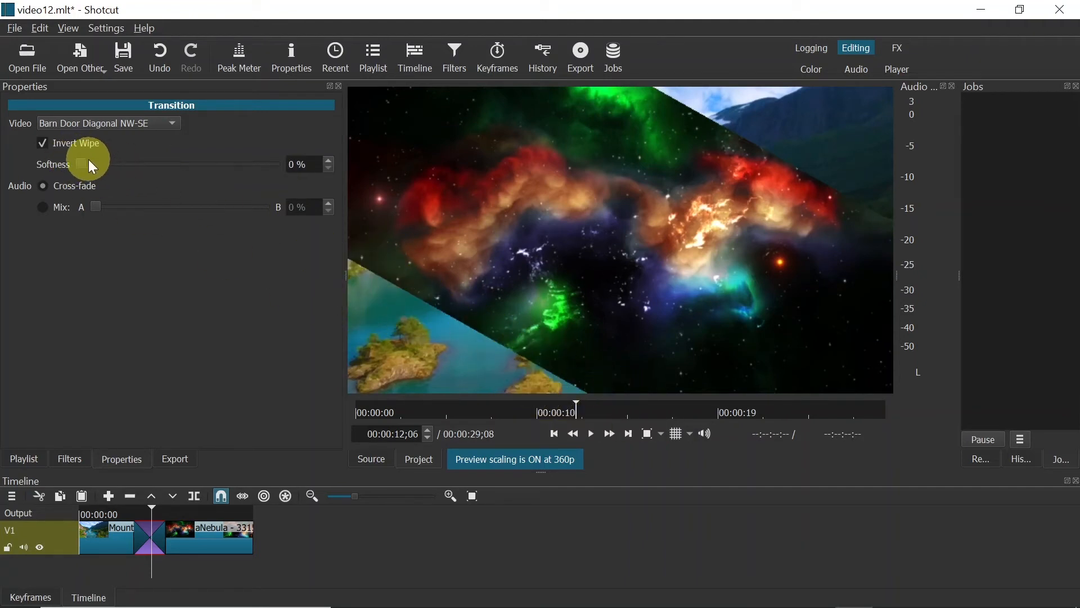
pyautogui.moveTo(86, 164); pyautogui.dragTo(123, 164)
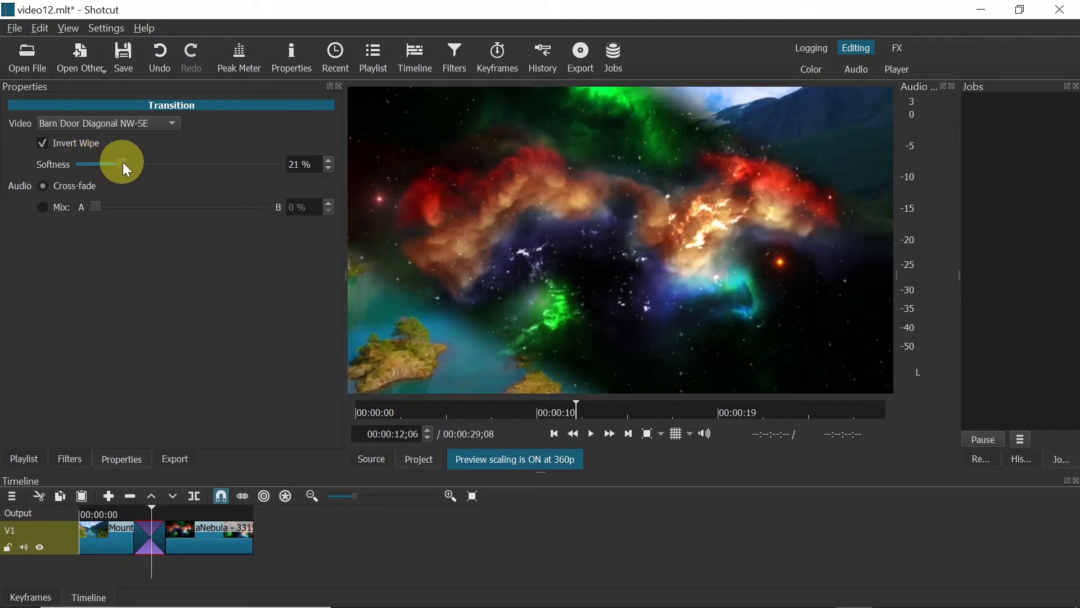
pyautogui.moveTo(124, 164); pyautogui.dragTo(196, 163)
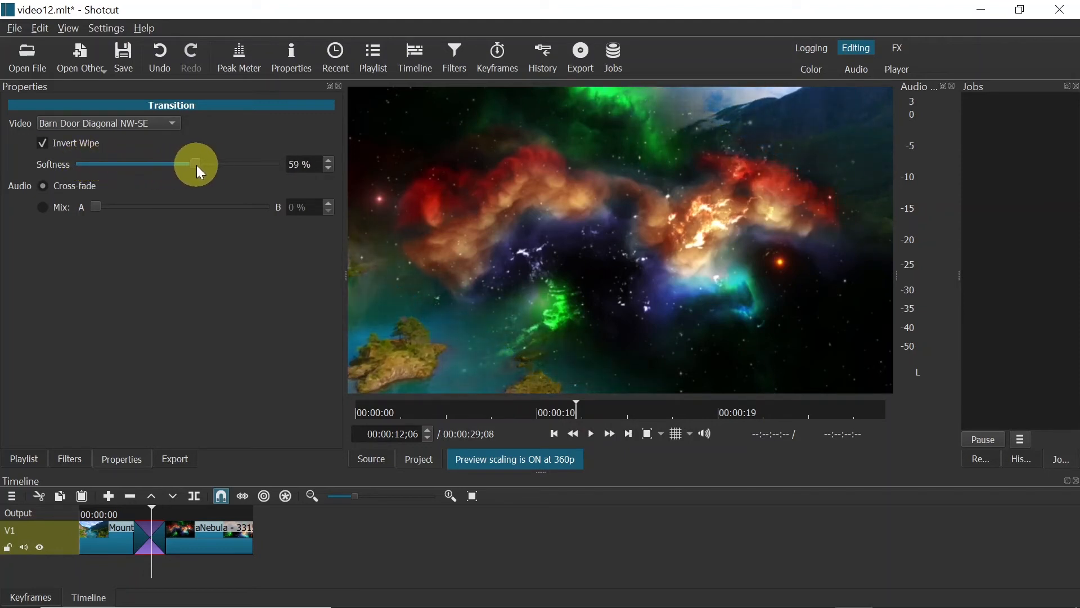
pyautogui.moveTo(197, 163); pyautogui.dragTo(228, 164)
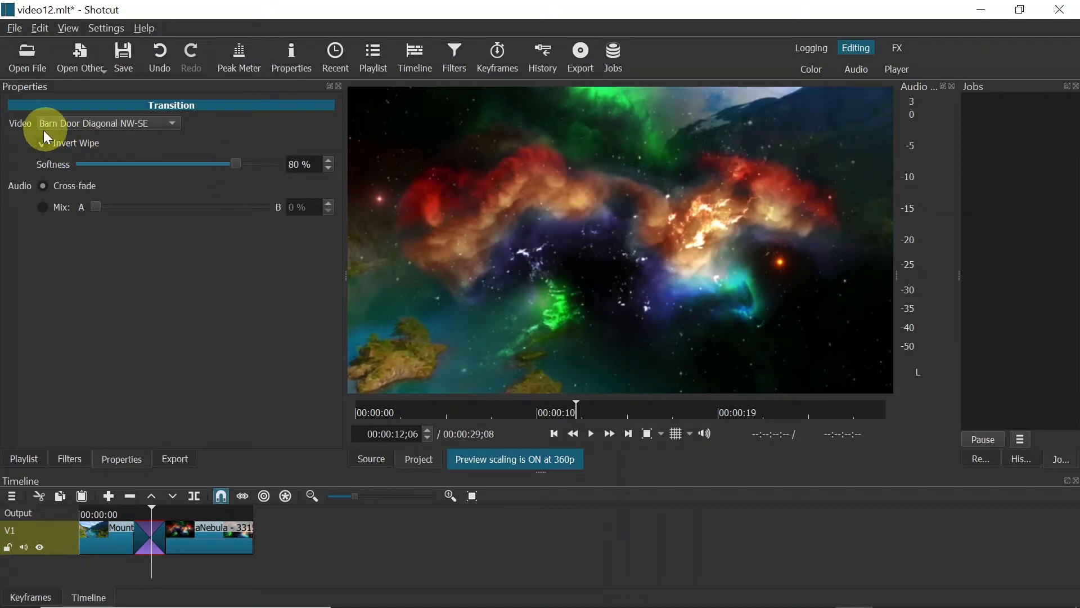
pyautogui.click(42, 143)
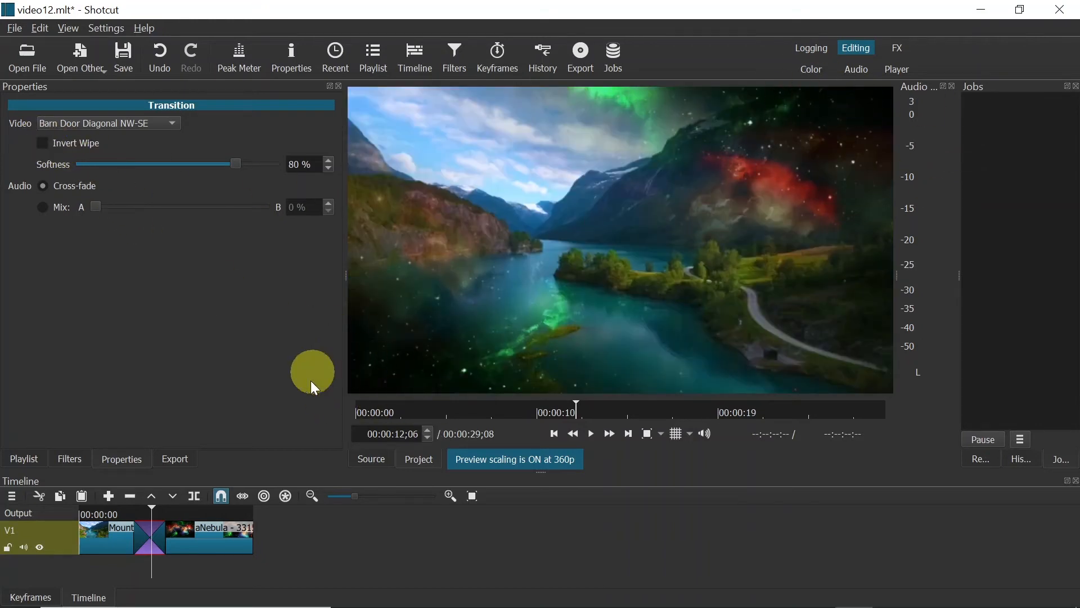
pyautogui.moveTo(125, 518)
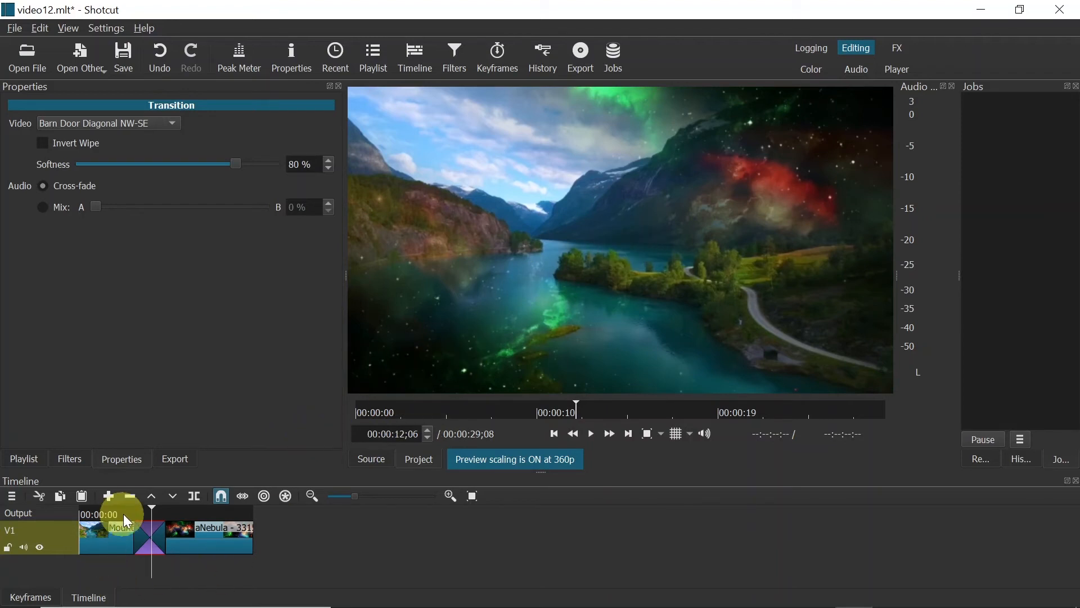
pyautogui.click(589, 433)
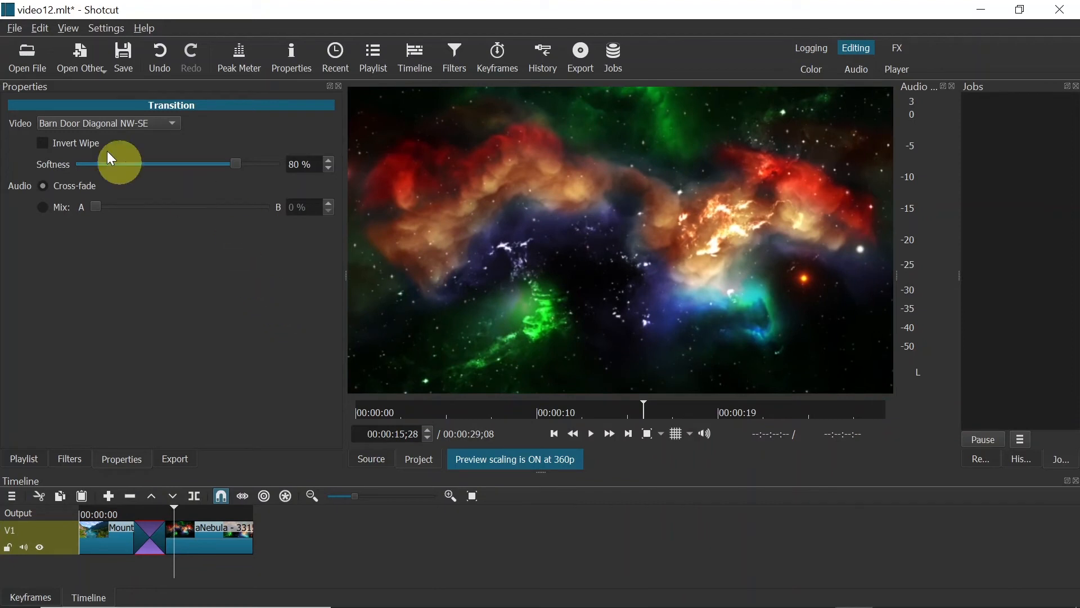
# - Pick Custom and load the MT SQUARES AND GRIDS video as the wipe pattern, then preview
pyautogui.click(107, 123)
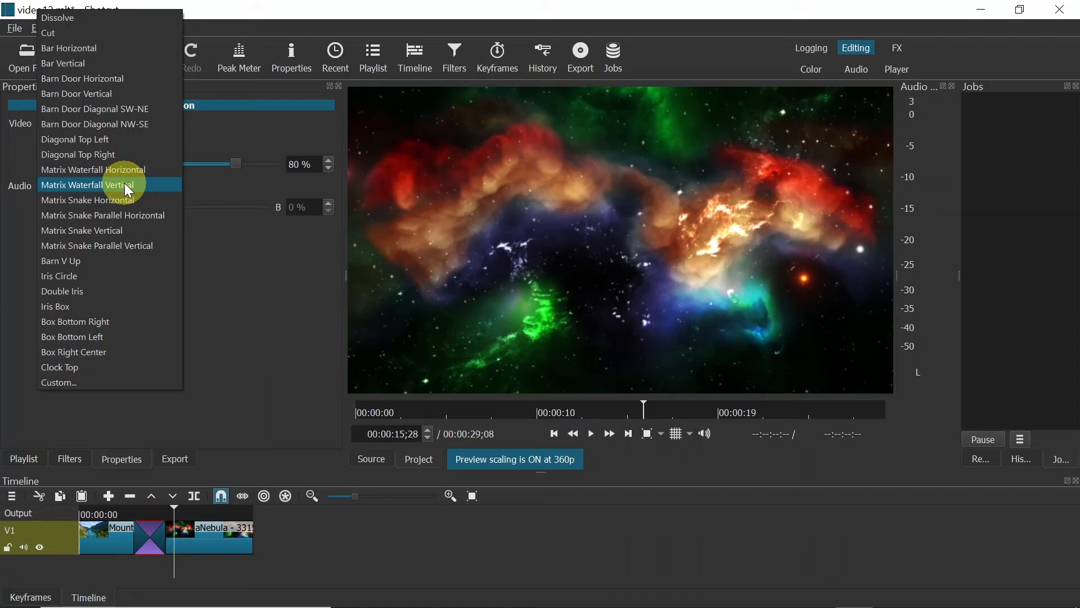
pyautogui.moveTo(66, 383)
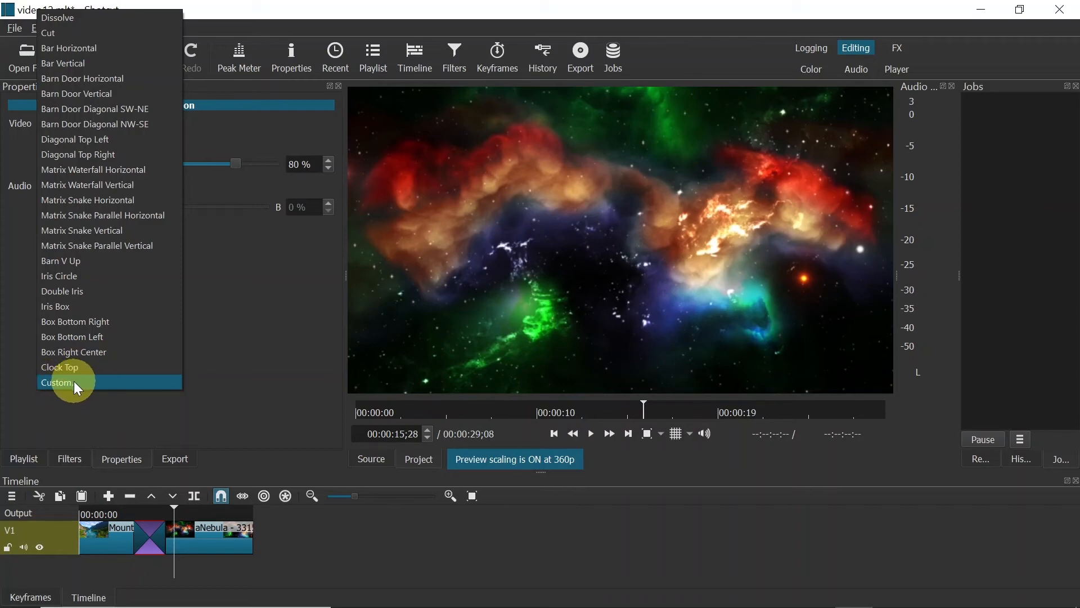
pyautogui.click(57, 382)
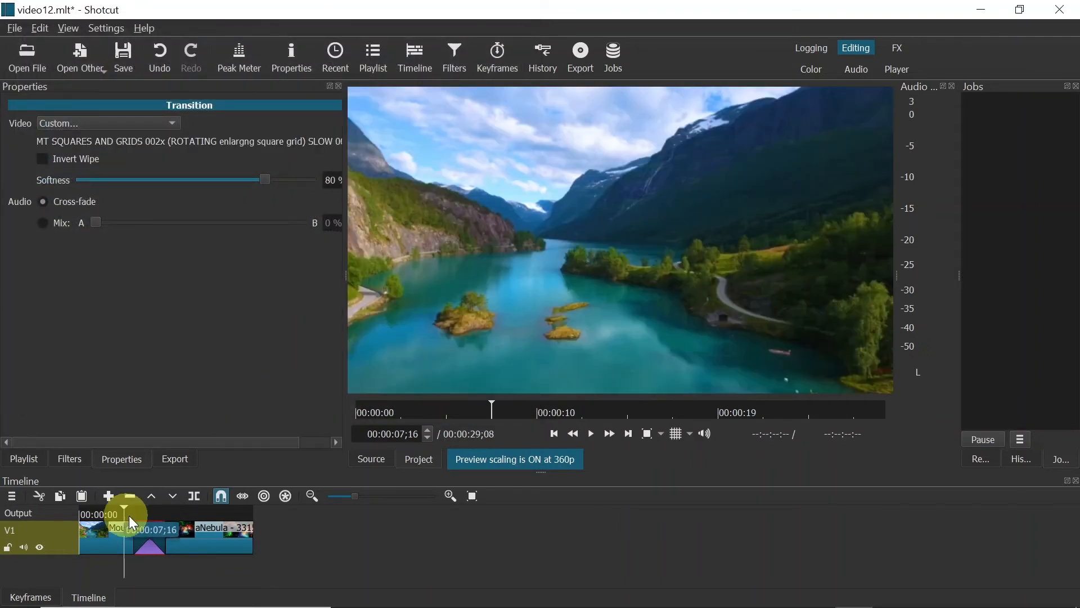
pyautogui.click(590, 433)
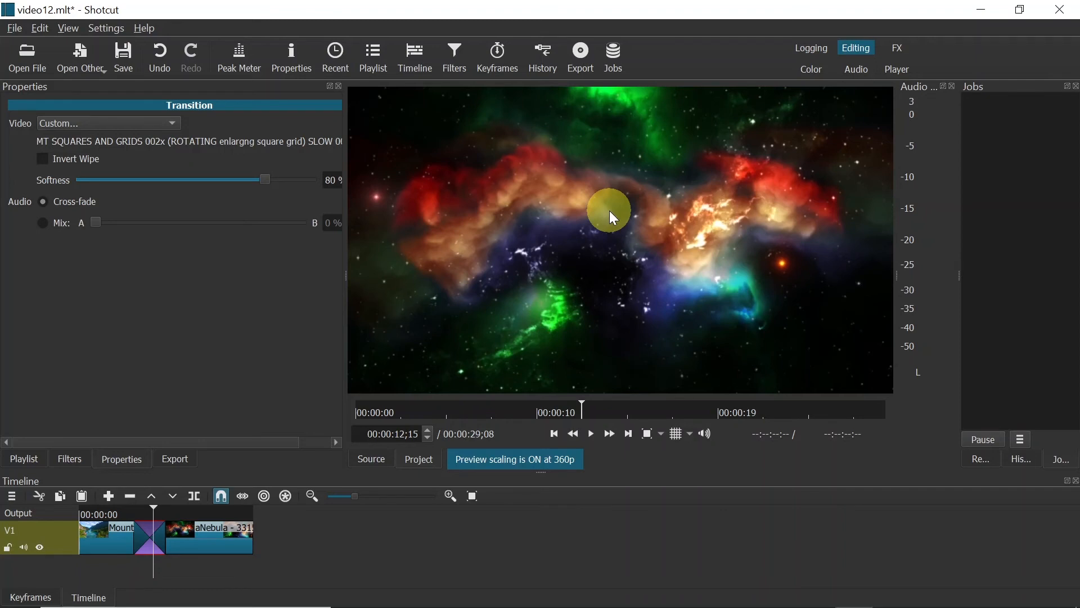
# - Use the MT PAINT 002x splodgy large-circle pattern, invert the wipe, and preview the transition
pyautogui.click(107, 123)
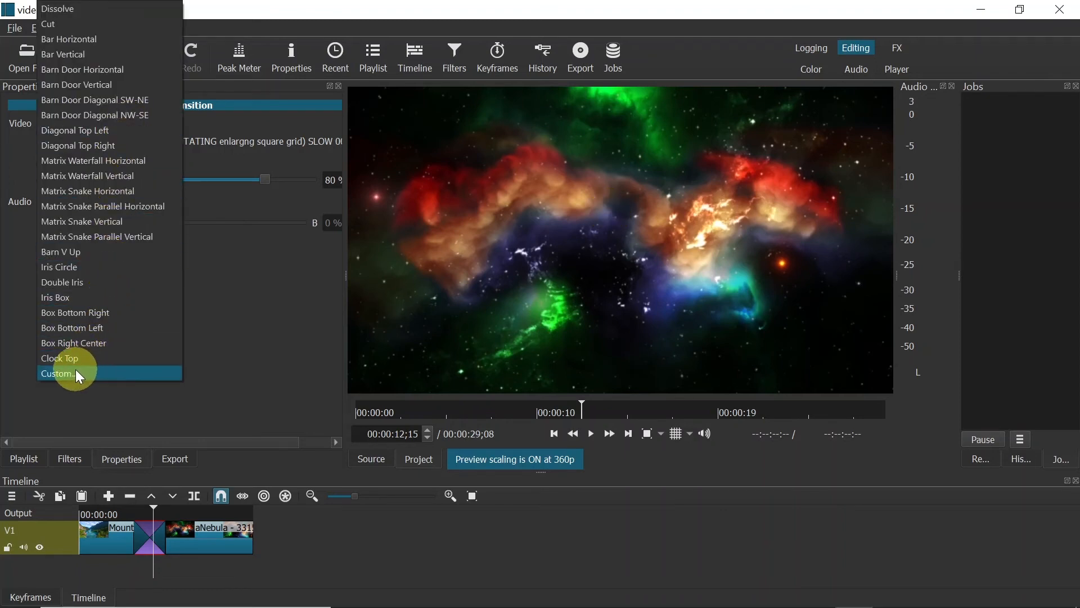
pyautogui.click(59, 374)
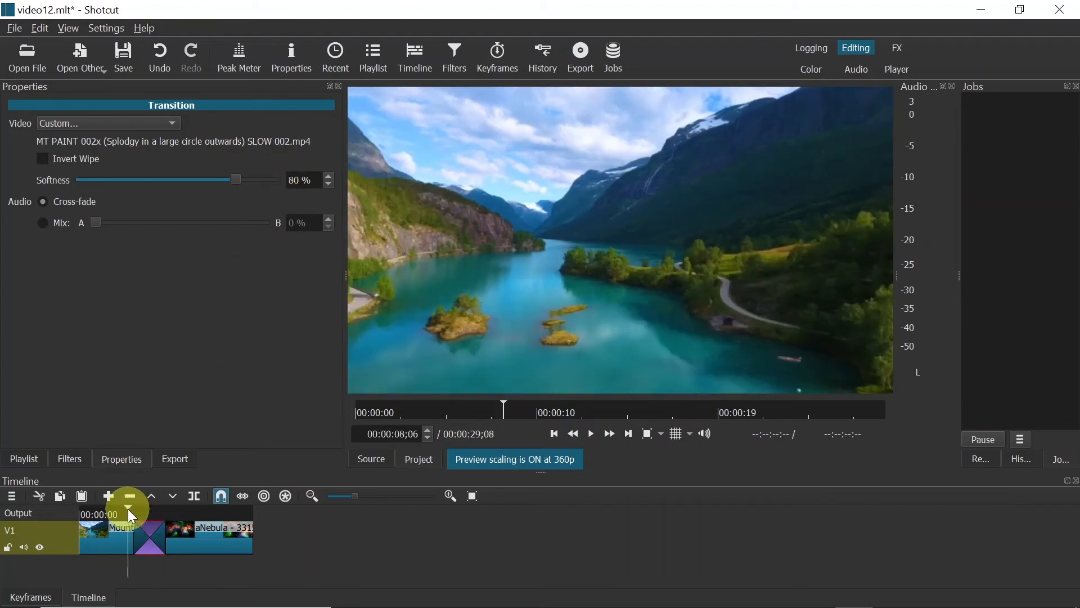
pyautogui.click(589, 433)
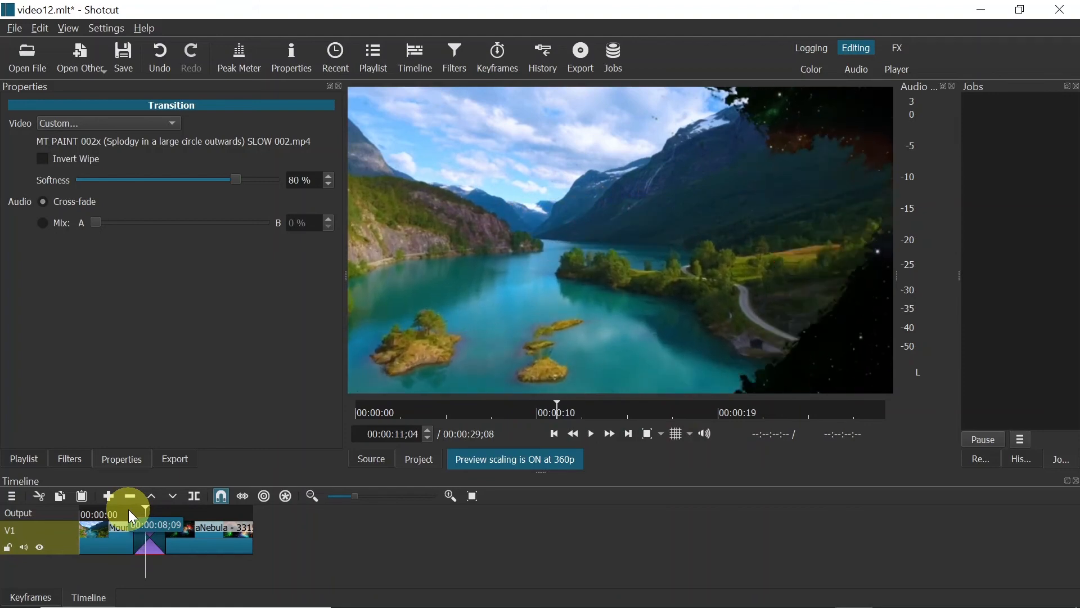
pyautogui.click(129, 496)
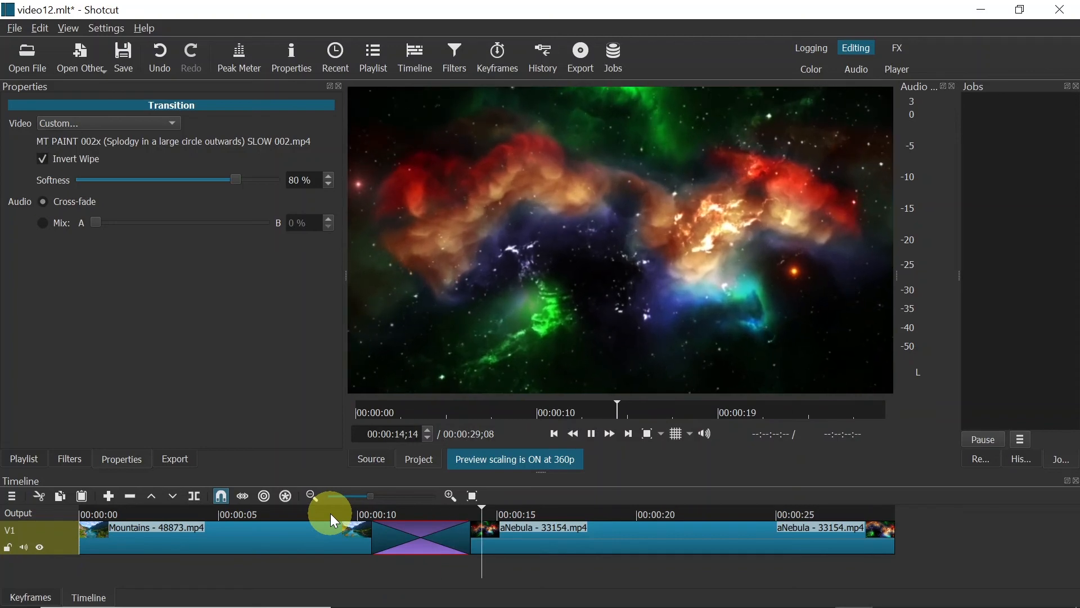
pyautogui.click(589, 433)
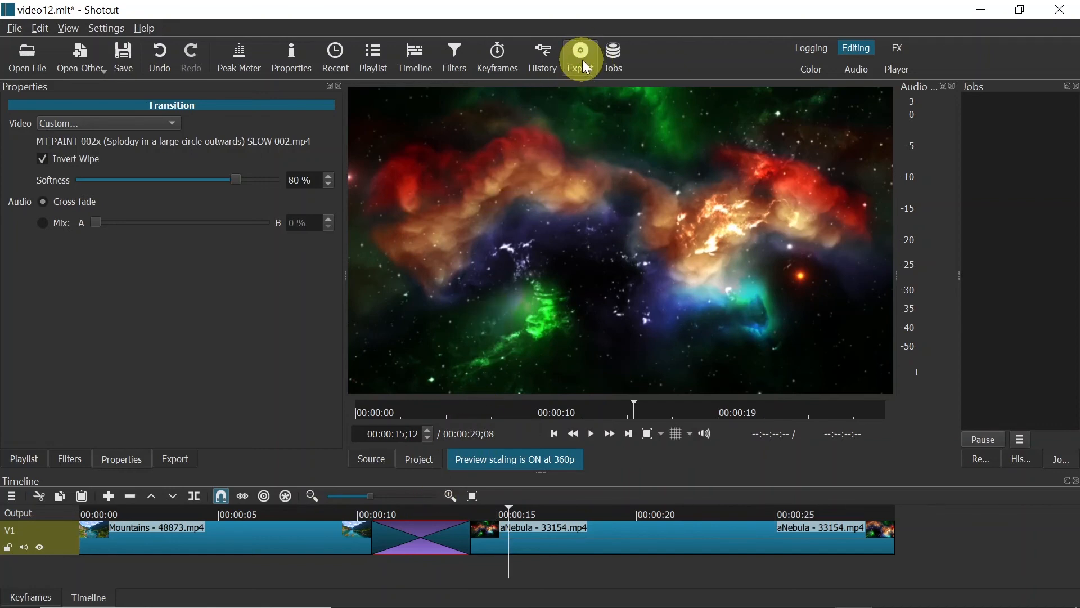
# - Export the timeline as video12.mp4 using the H.264 Main Profile preset
pyautogui.click(580, 55)
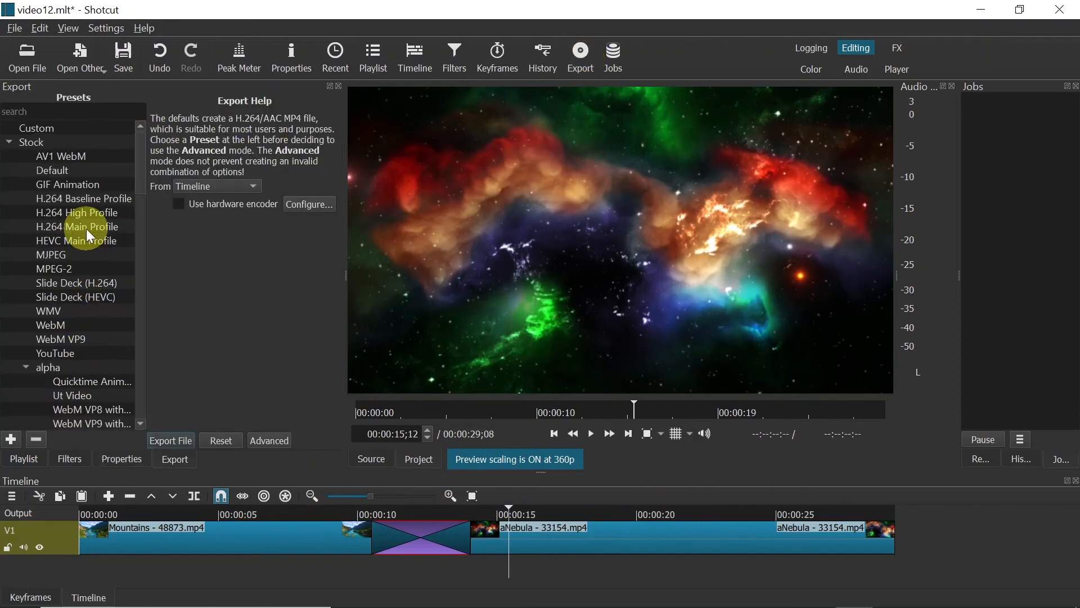
pyautogui.click(79, 226)
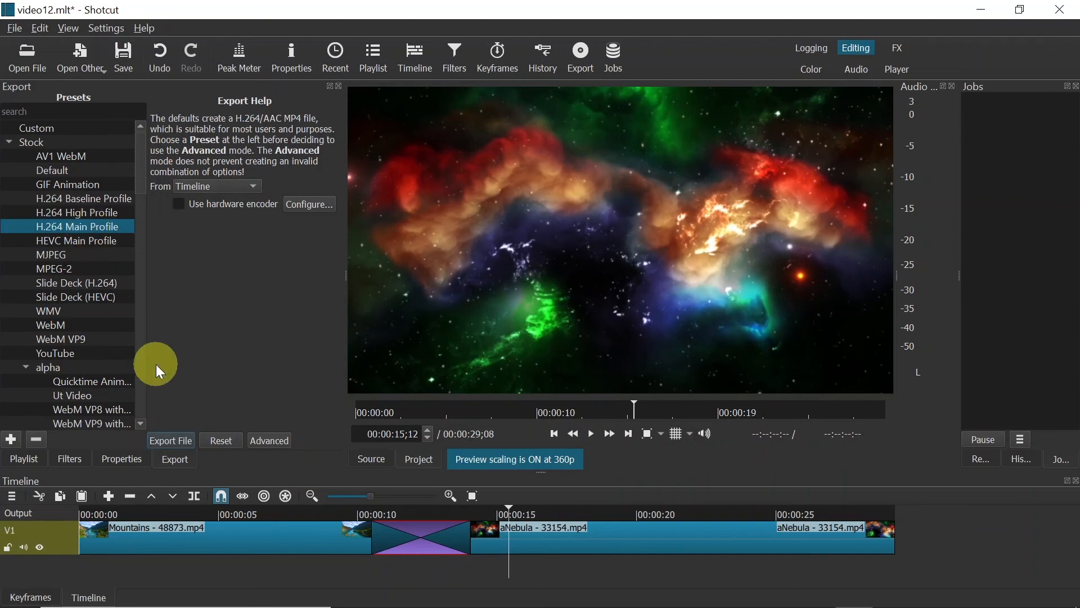
pyautogui.click(170, 440)
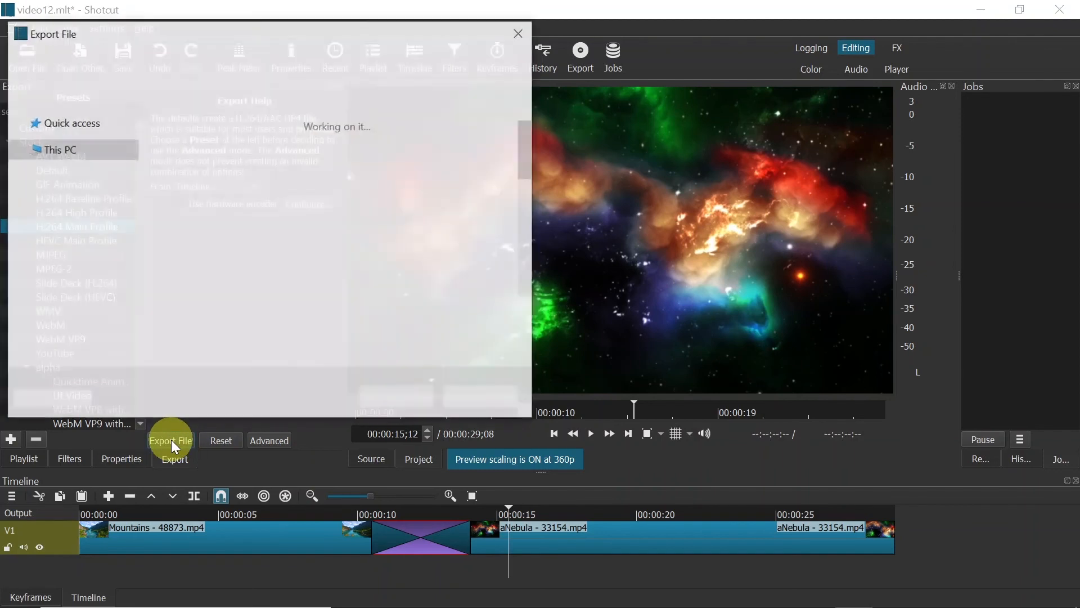
pyautogui.click(169, 440)
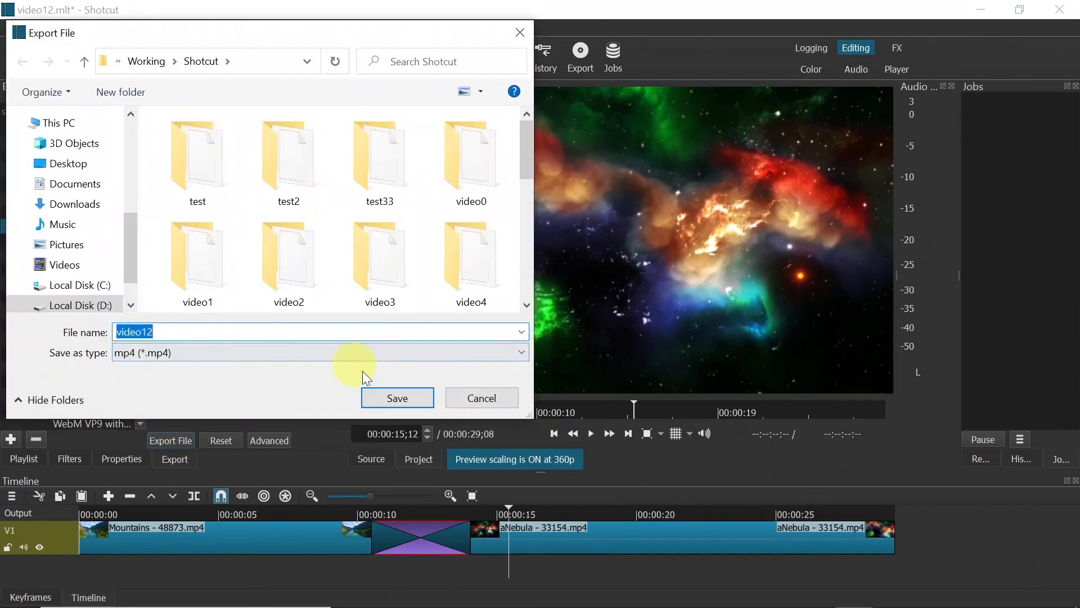
pyautogui.click(397, 398)
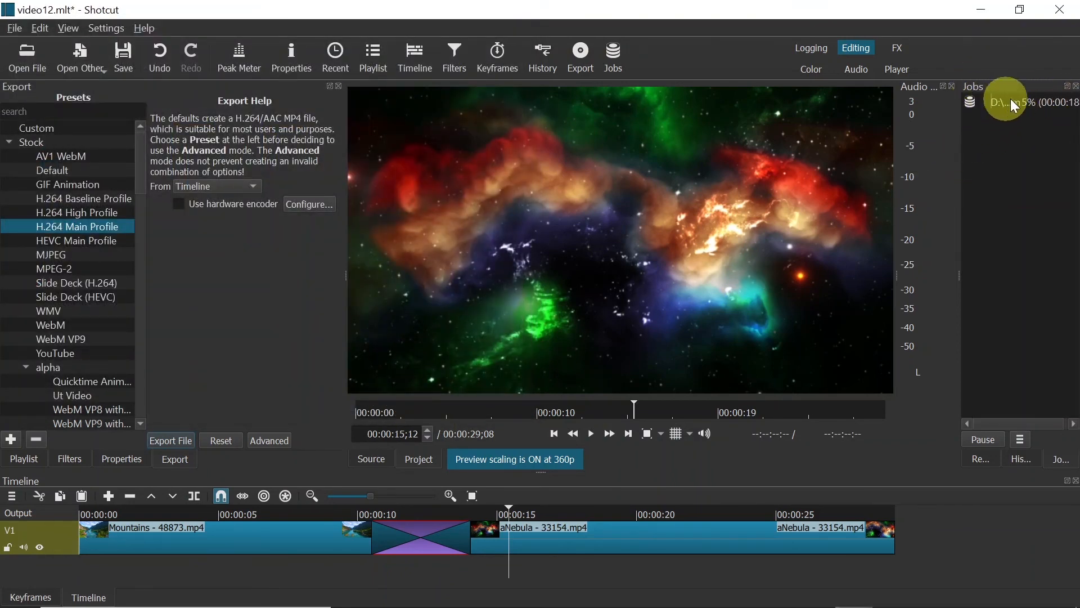
pyautogui.moveTo(1027, 114)
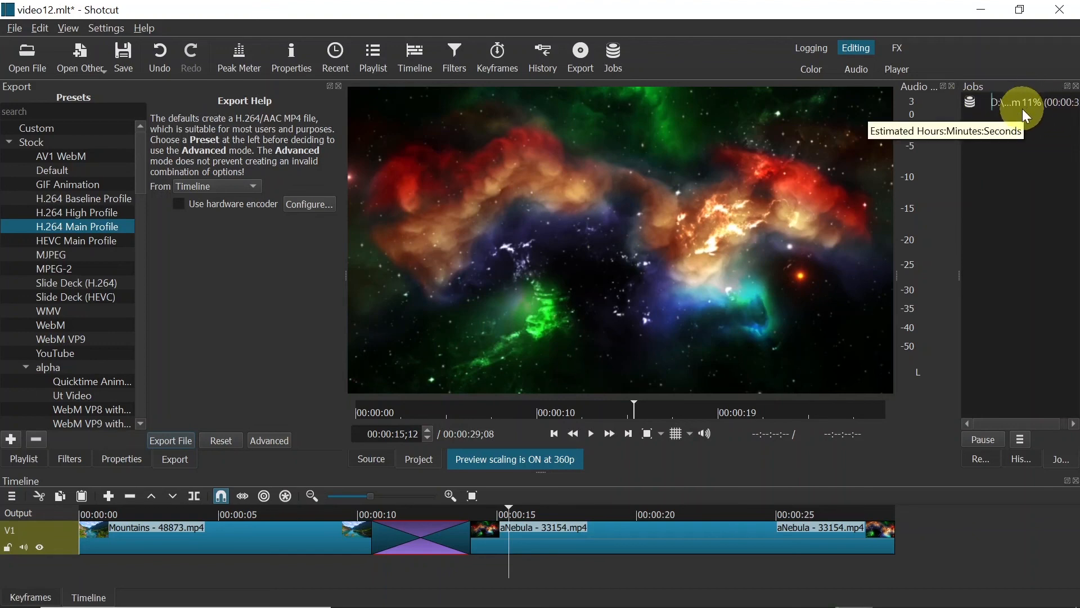